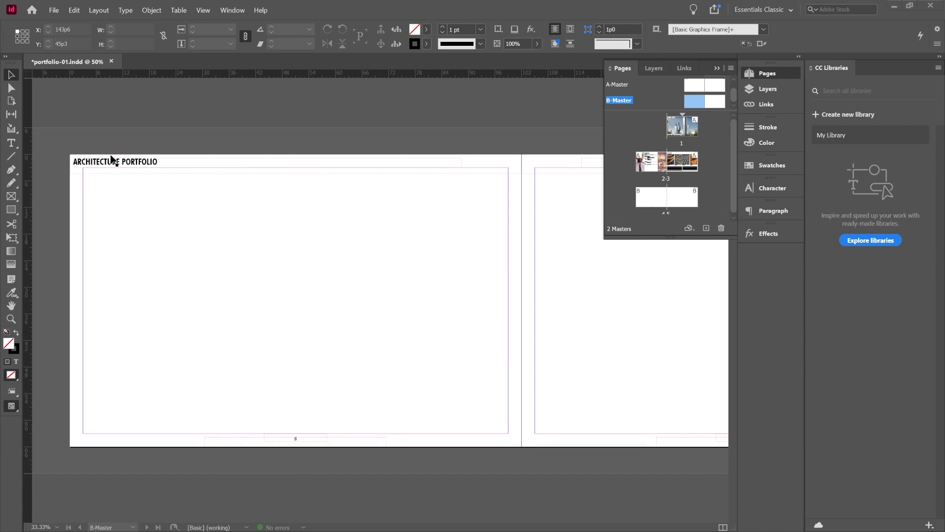
{"action": "mouse_move", "coordinate": [338, 196]}
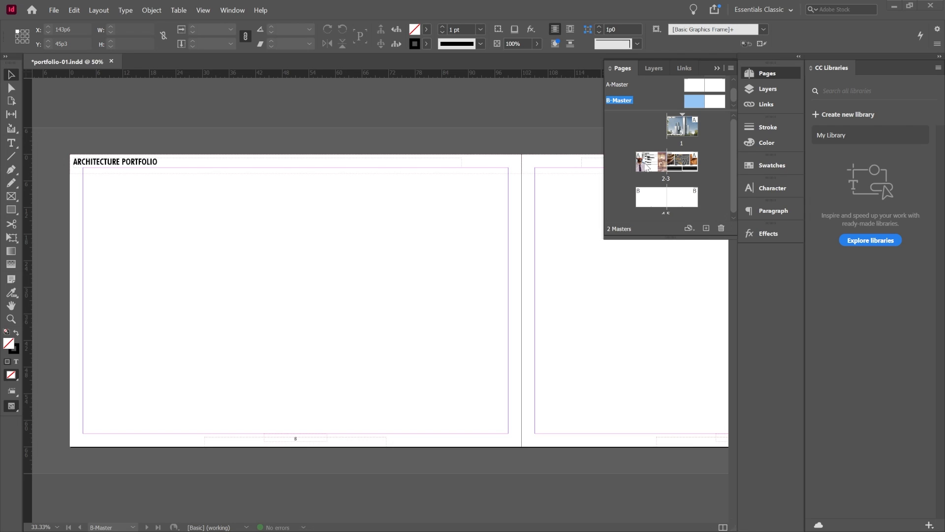
{"action": "mouse_move", "coordinate": [67, 292]}
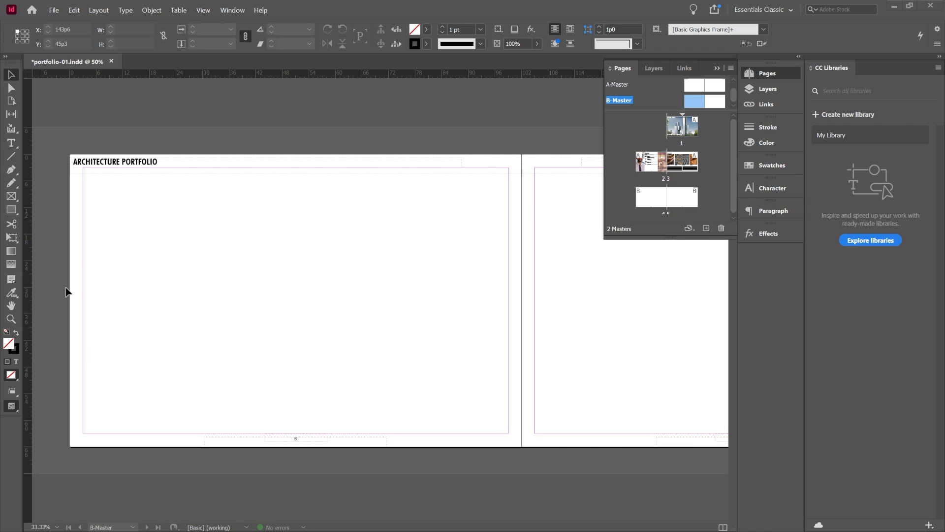
{"action": "mouse_move", "coordinate": [588, 295]}
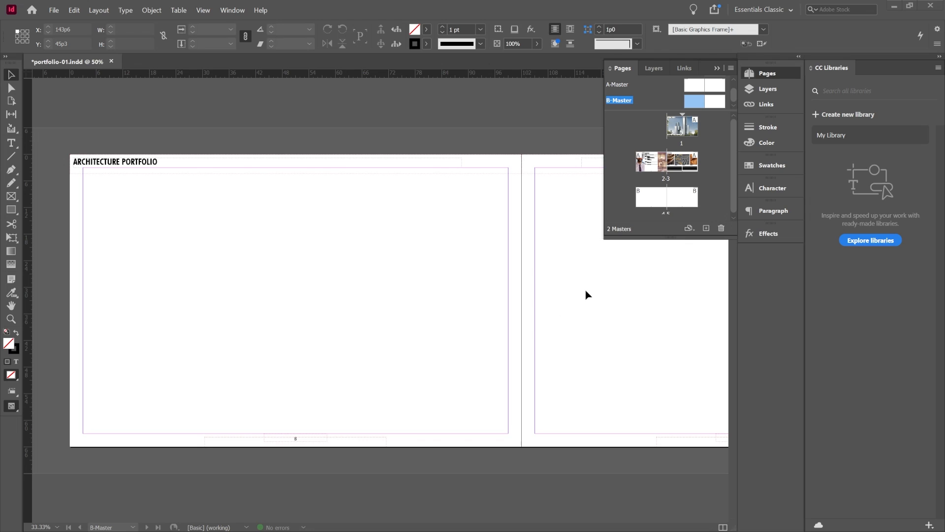
{"action": "mouse_move", "coordinate": [65, 360]}
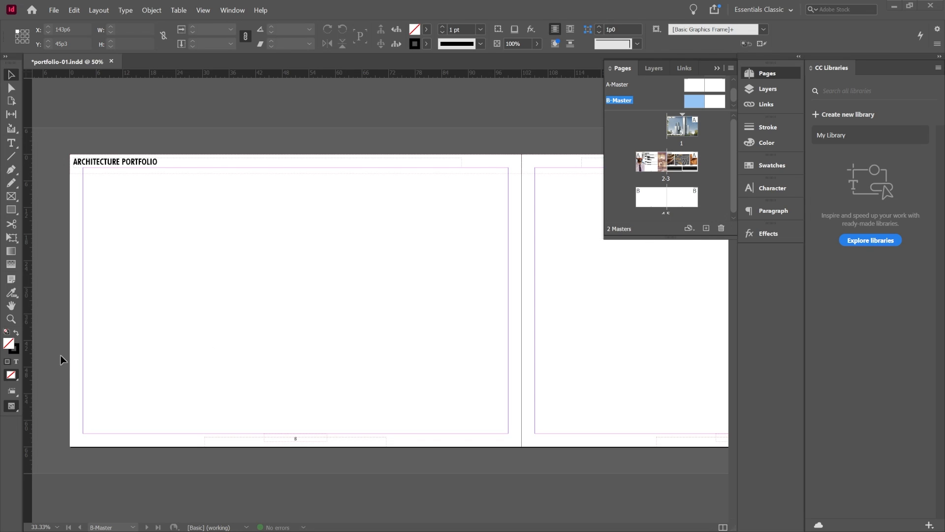
{"action": "mouse_move", "coordinate": [18, 156]}
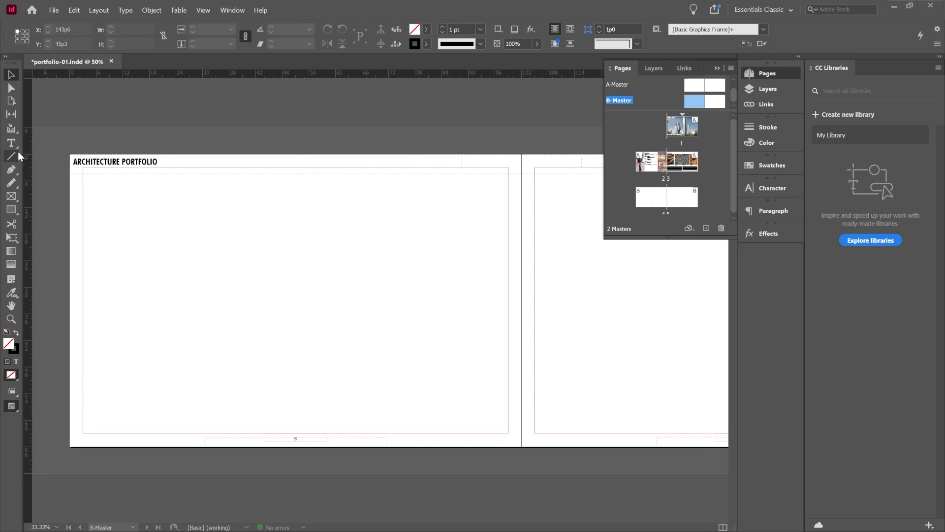
Step: Pick the Type tool and scroll across the B-Master spread
{"action": "left_click", "coordinate": [11, 143]}
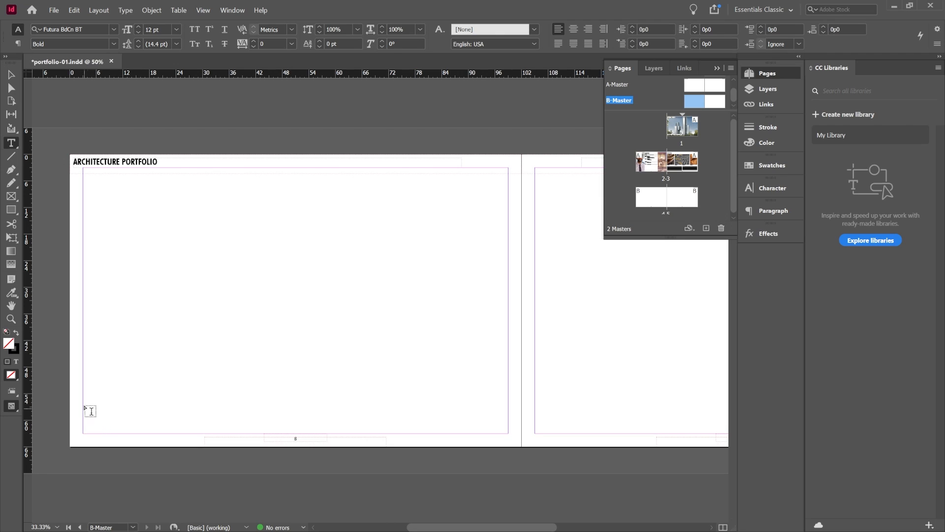
{"action": "mouse_move", "coordinate": [353, 422]}
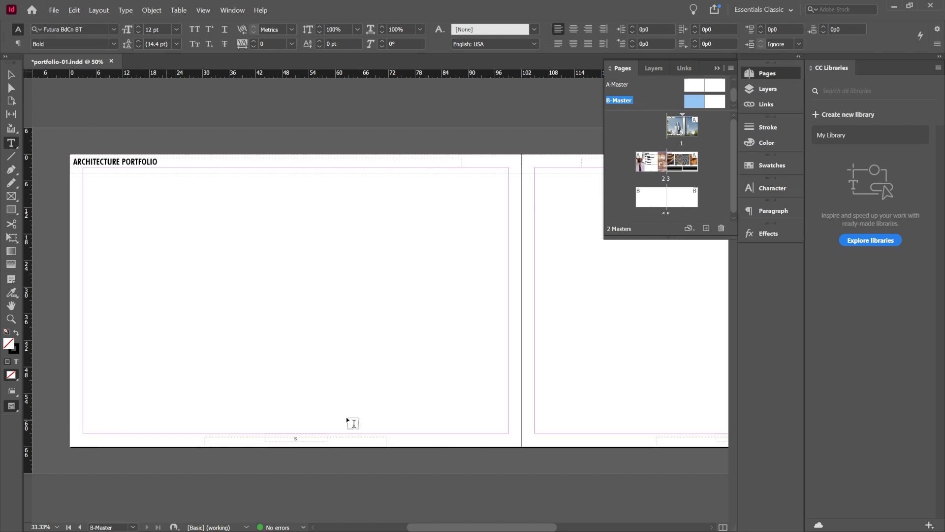
{"action": "mouse_move", "coordinate": [362, 312]}
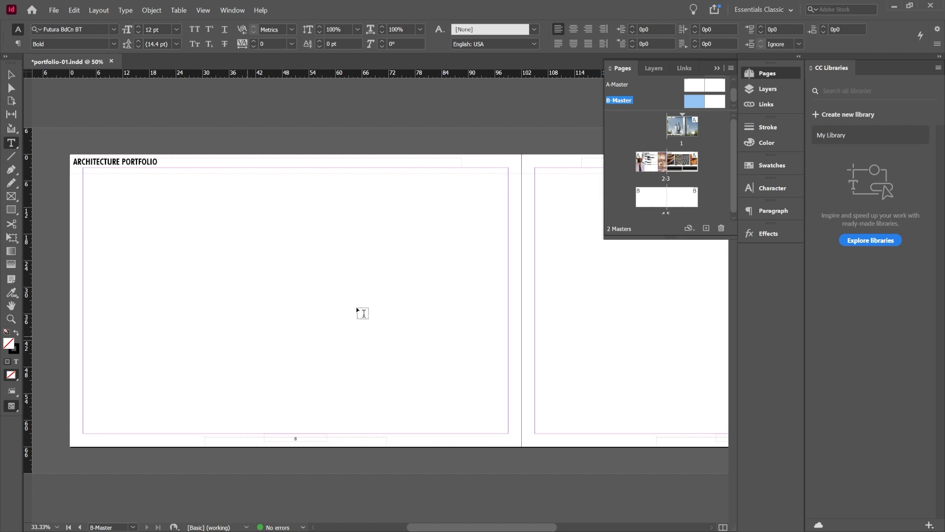
{"action": "scroll", "scroll_direction": "right", "scroll_amount": 3}
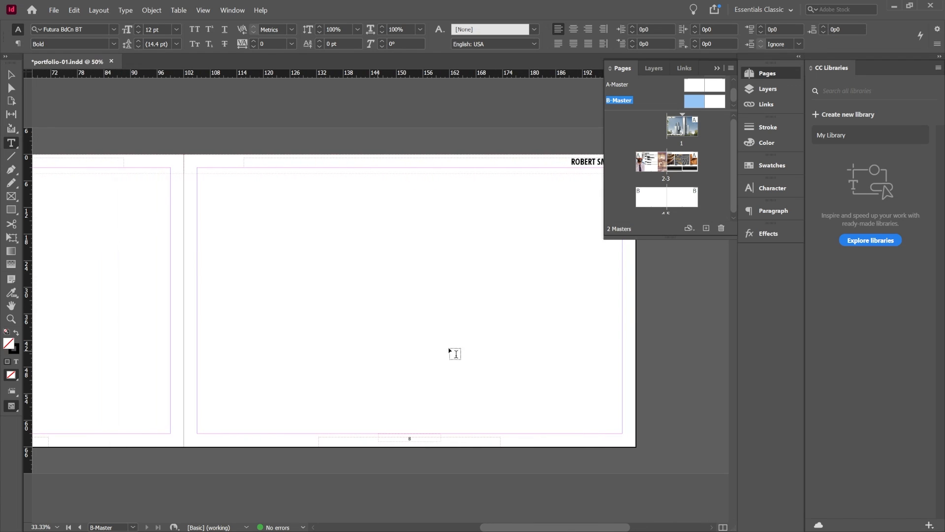
{"action": "scroll", "scroll_direction": "left", "scroll_amount": 3}
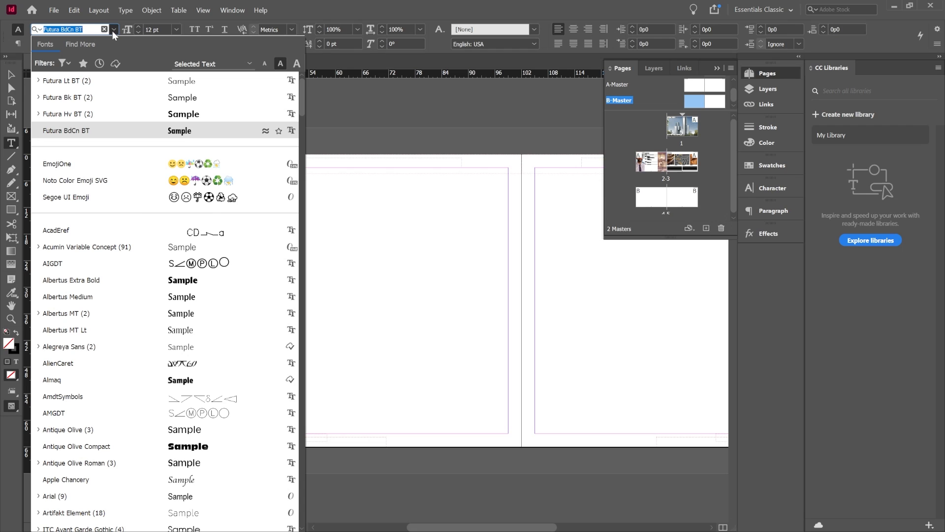
{"action": "mouse_move", "coordinate": [124, 128]}
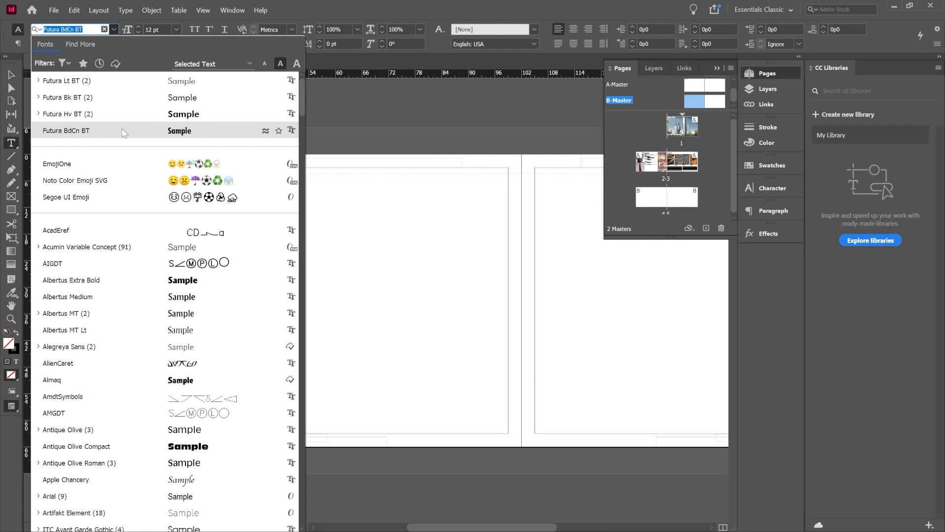
Step: Type 'MODERN HOUSE' in Futura BdCn BT at 24 pt, then enlarge it
{"action": "left_click", "coordinate": [66, 130]}
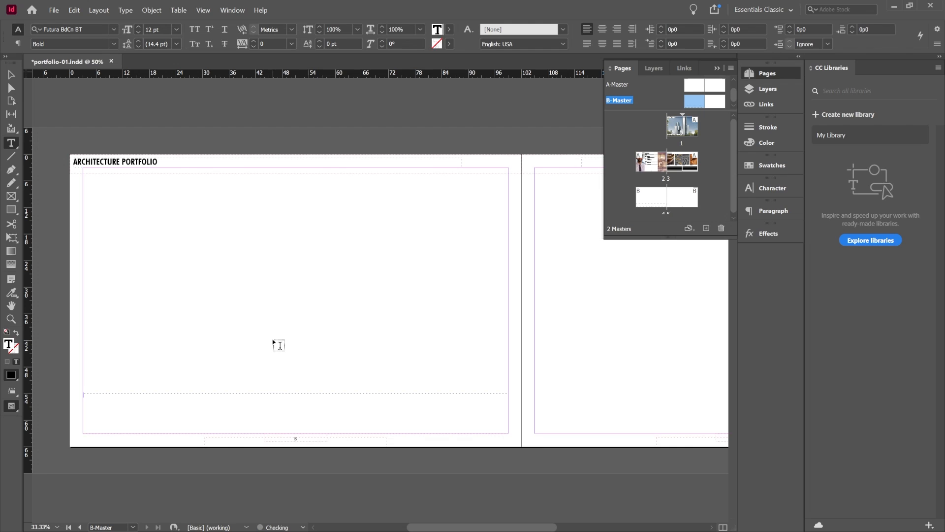
{"action": "left_click", "coordinate": [176, 29]}
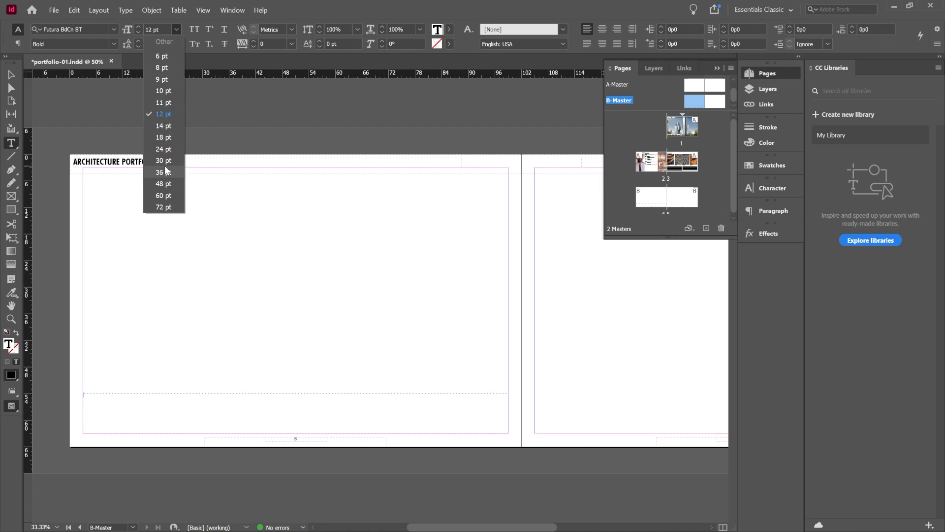
{"action": "left_click", "coordinate": [163, 148]}
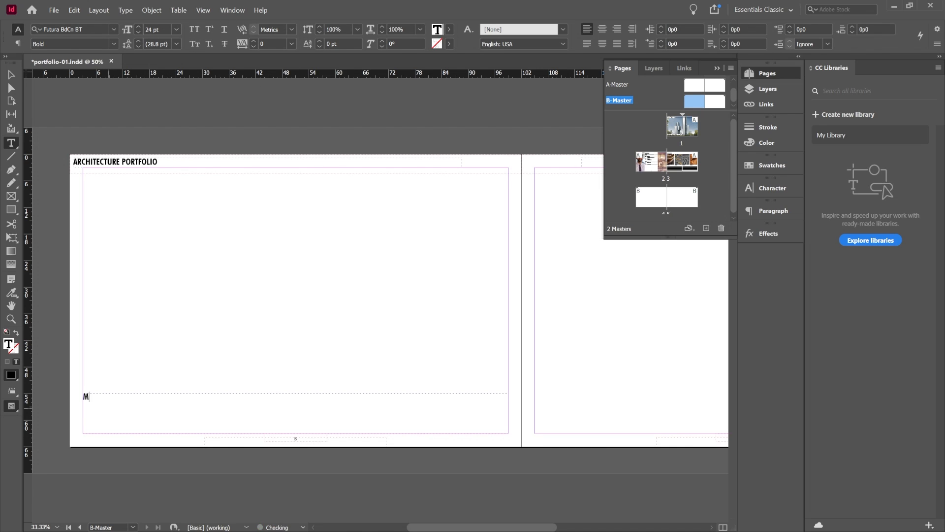
{"action": "type", "text": "ODERN HOUSE"}
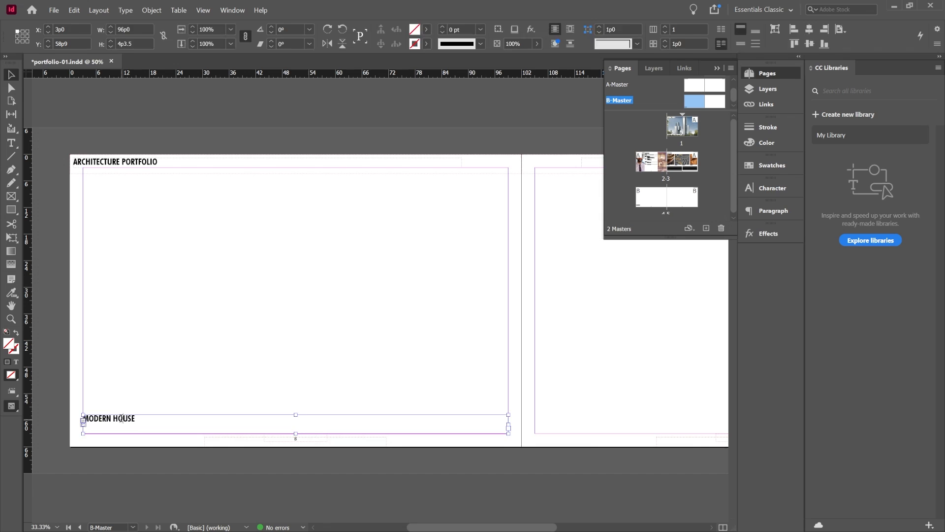
{"action": "left_click", "coordinate": [175, 29]}
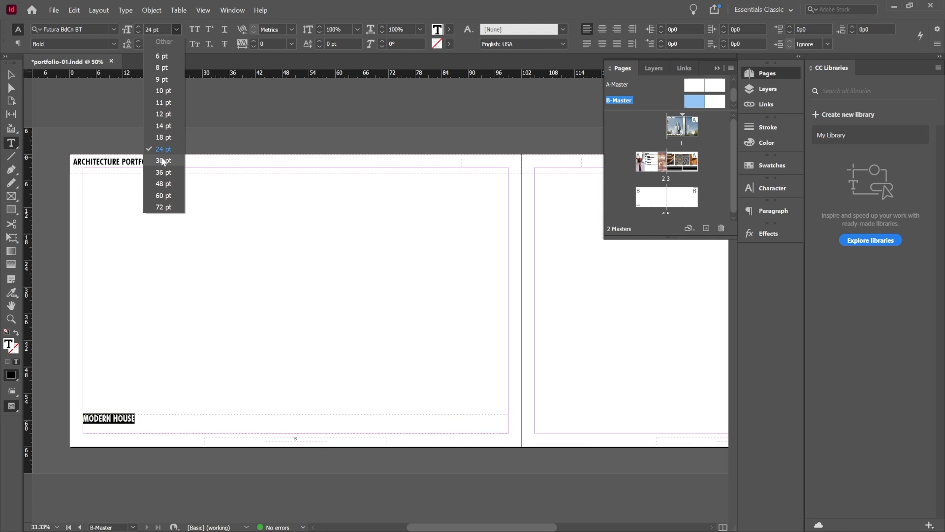
{"action": "left_click", "coordinate": [163, 161]}
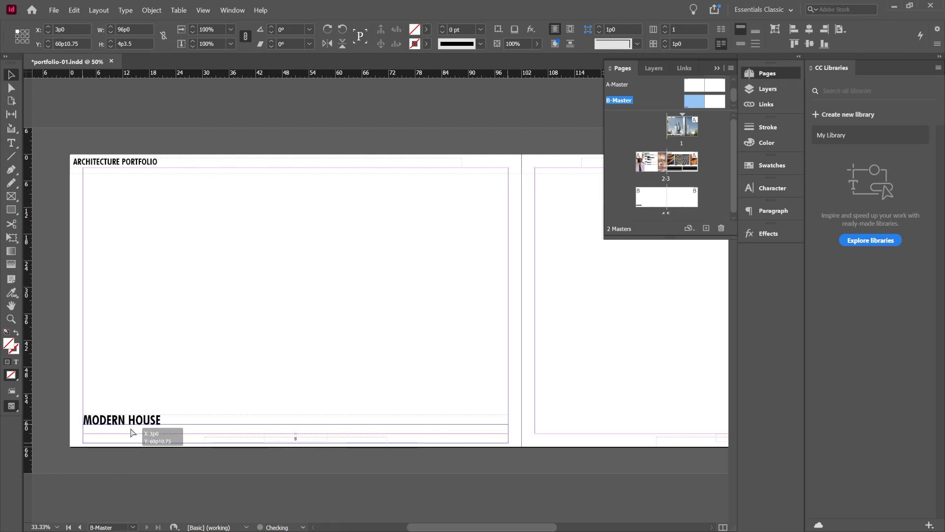
Step: Go to the pages 4–5 spread and scroll across it to check the master items
{"action": "left_click", "coordinate": [121, 429]}
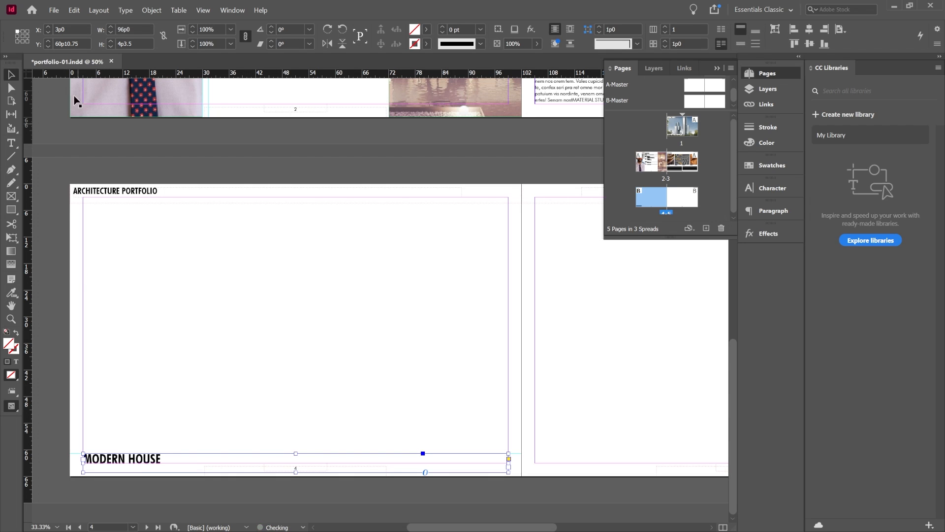
{"action": "mouse_move", "coordinate": [161, 207]}
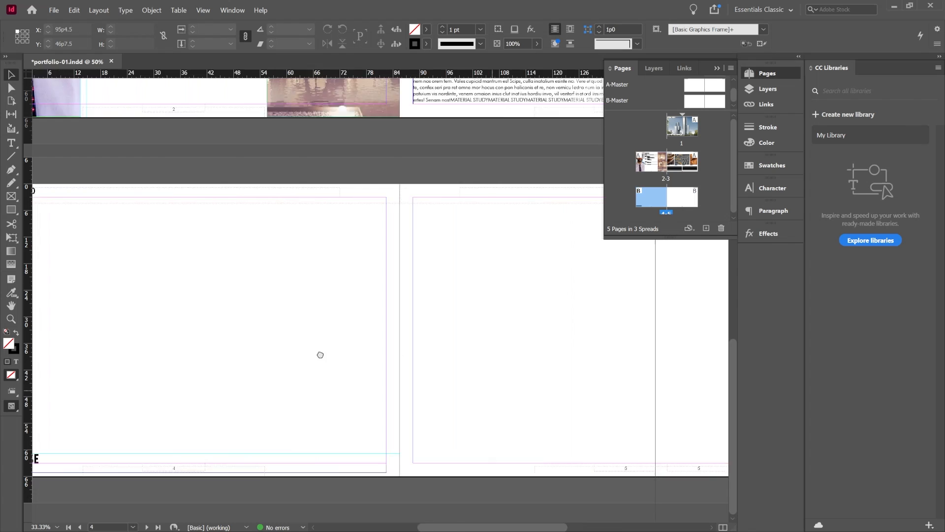
{"action": "scroll", "scroll_direction": "right", "scroll_amount": 3}
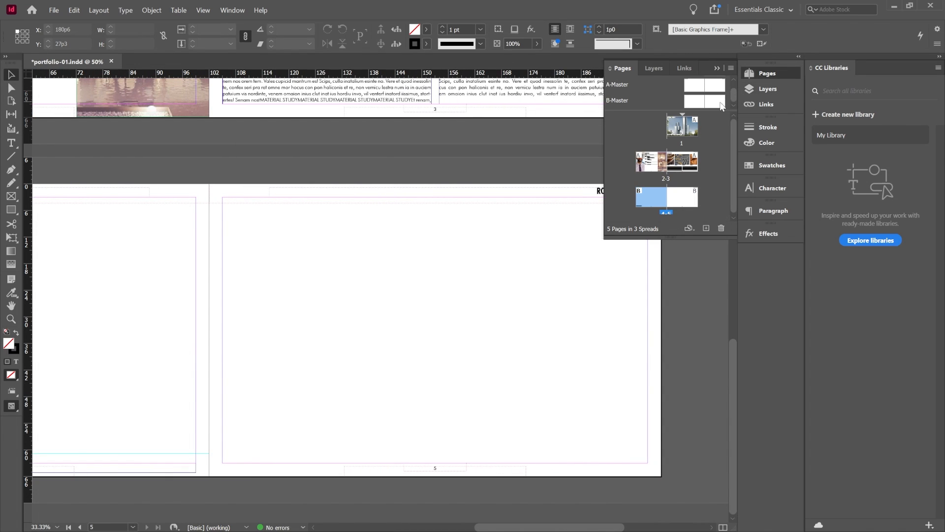
Step: Back on B-Master, type 'PROJECT ARCHITECT' in Futura Hv BT
{"action": "double_click", "coordinate": [616, 100]}
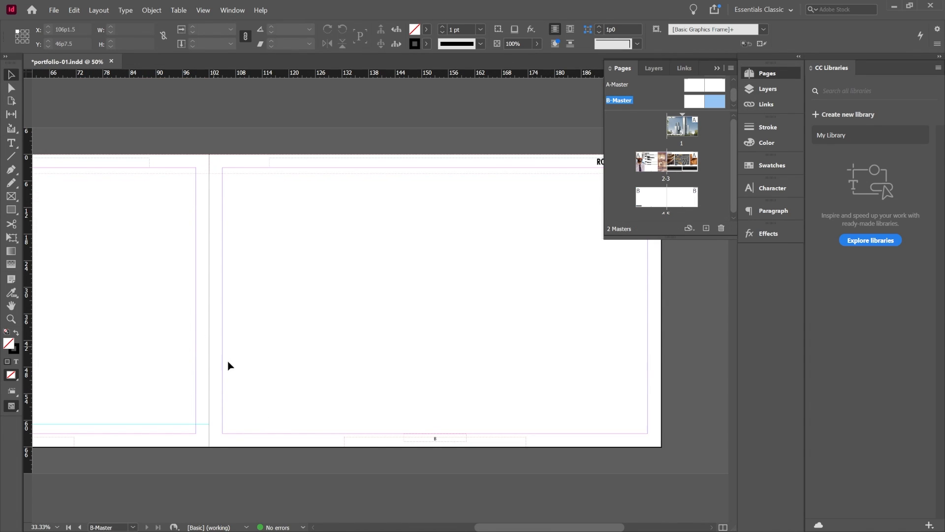
{"action": "mouse_move", "coordinate": [280, 322]}
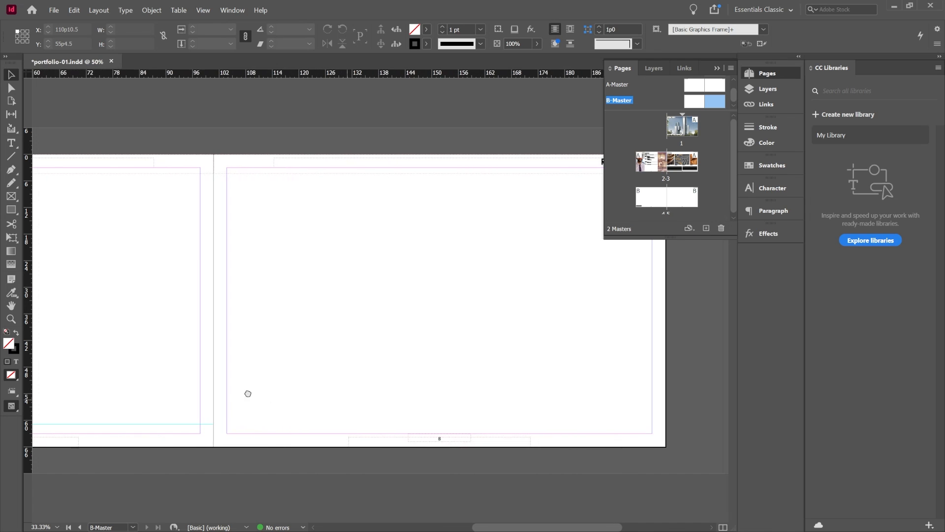
{"action": "left_click", "coordinate": [11, 143]}
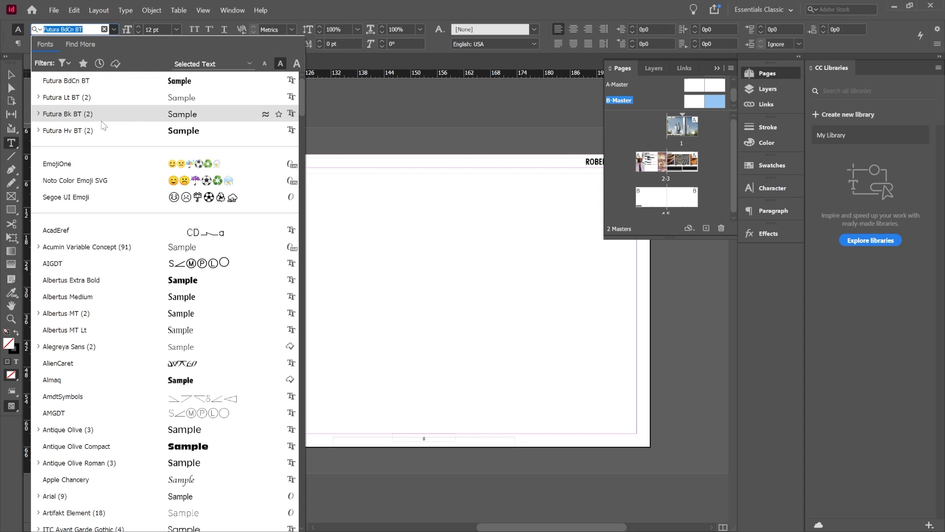
{"action": "mouse_move", "coordinate": [95, 123]}
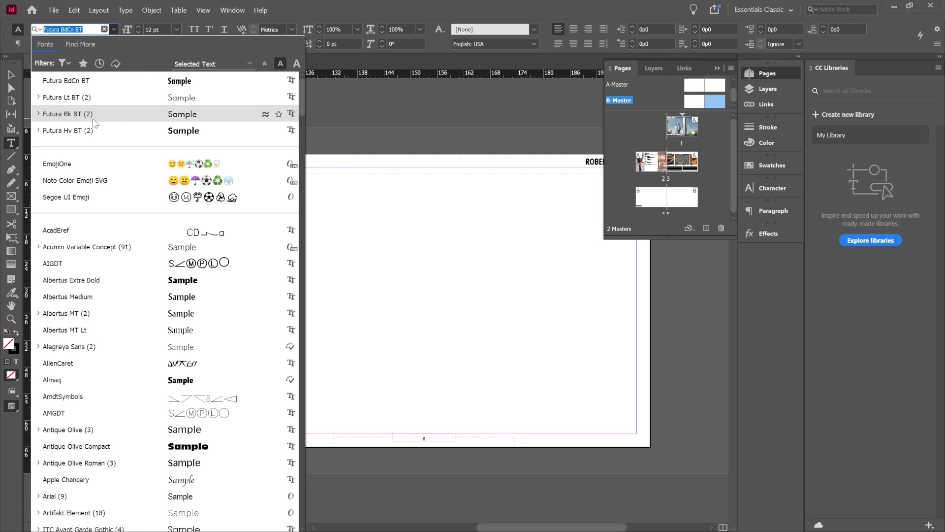
{"action": "left_click", "coordinate": [68, 131]}
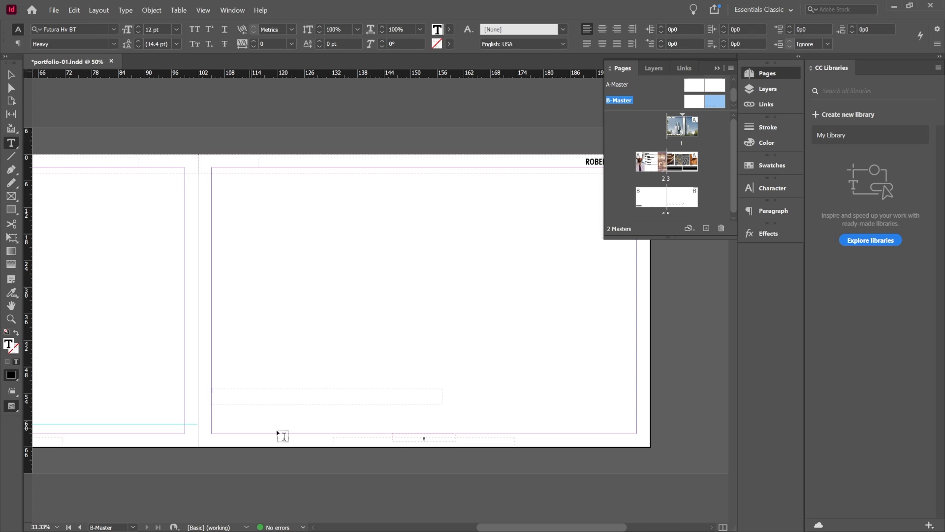
{"action": "mouse_move", "coordinate": [573, 462]}
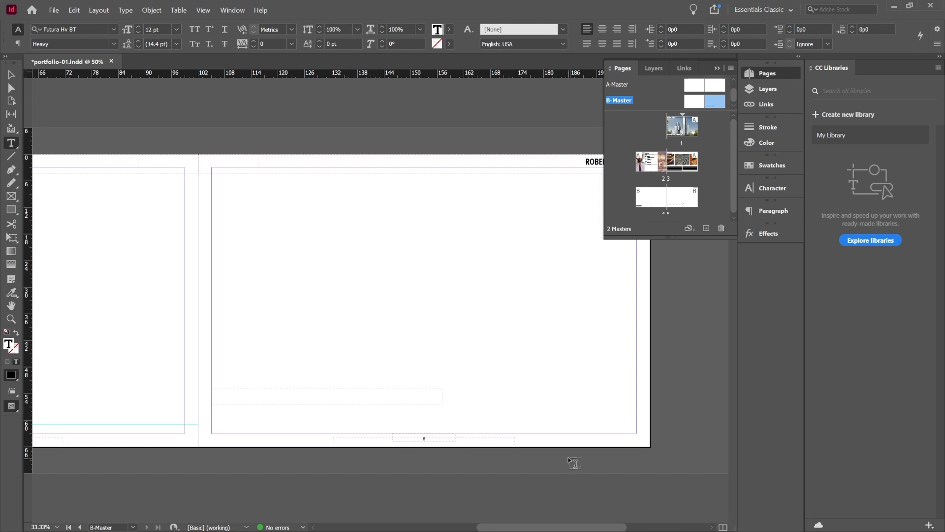
{"action": "type", "text": "PROJECT ARC"}
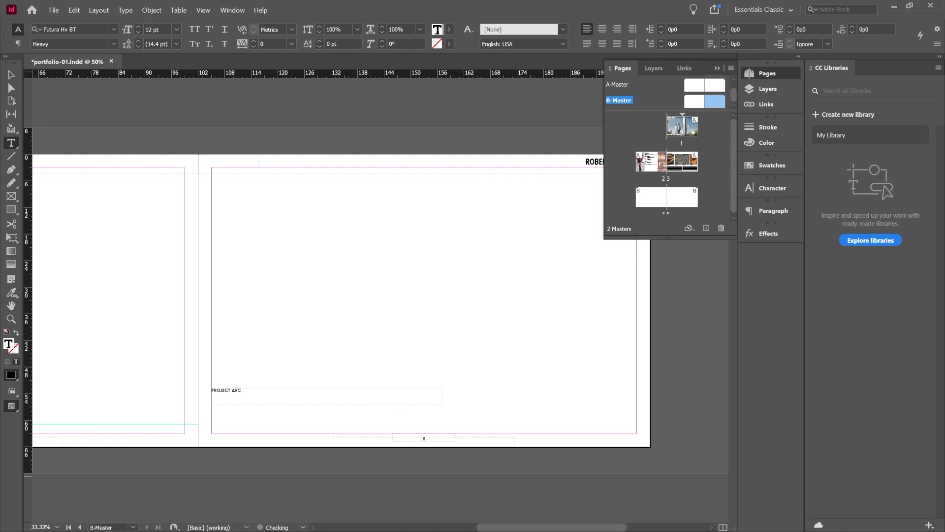
{"action": "type", "text": "HITECT"}
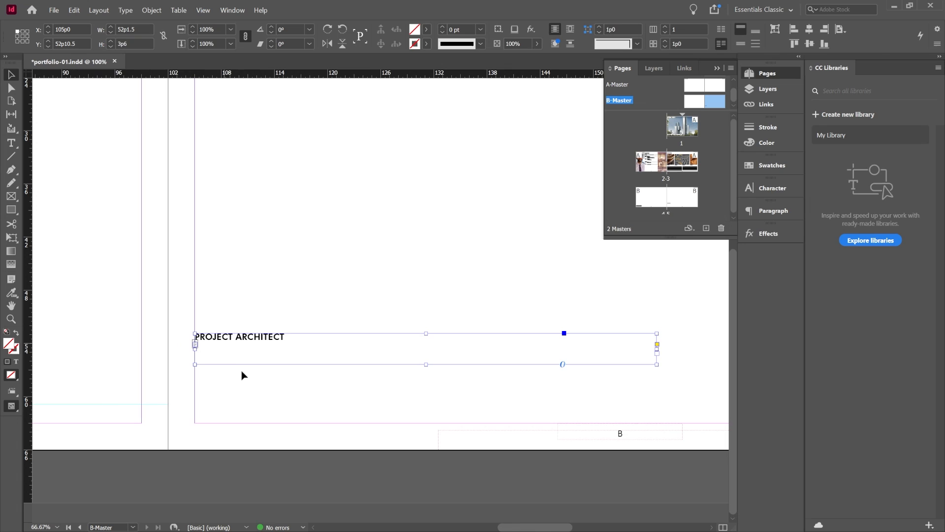
{"action": "mouse_move", "coordinate": [426, 364]}
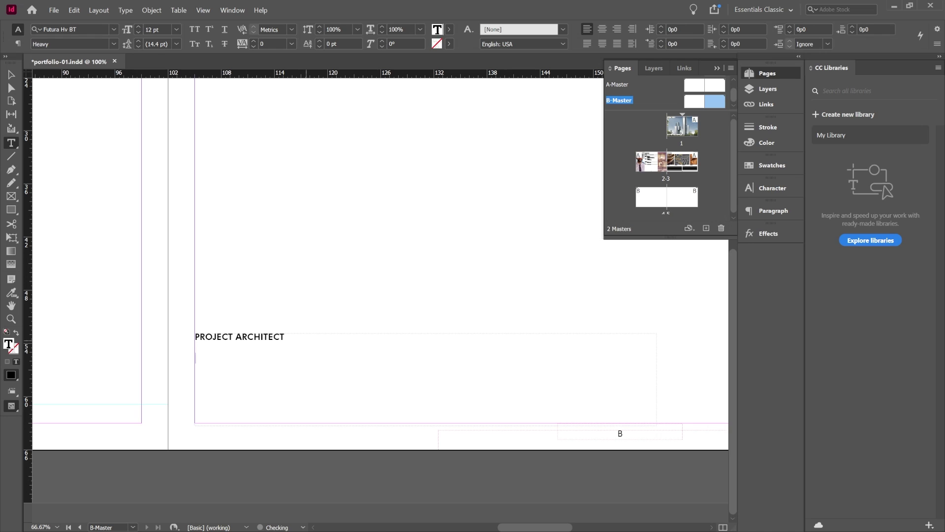
Step: Fill the frame with Futura Lt BT placeholder text beginning with 'Description'
{"action": "left_click", "coordinate": [125, 10]}
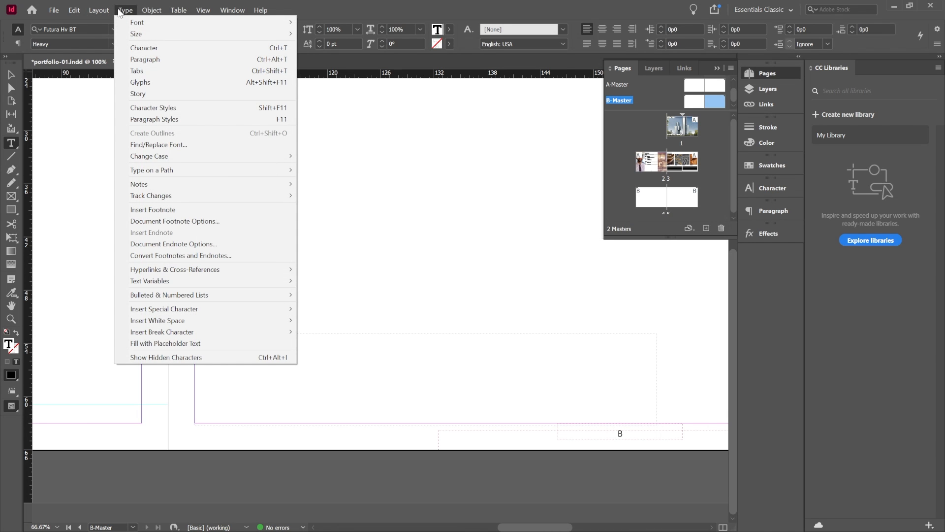
{"action": "mouse_move", "coordinate": [233, 292]}
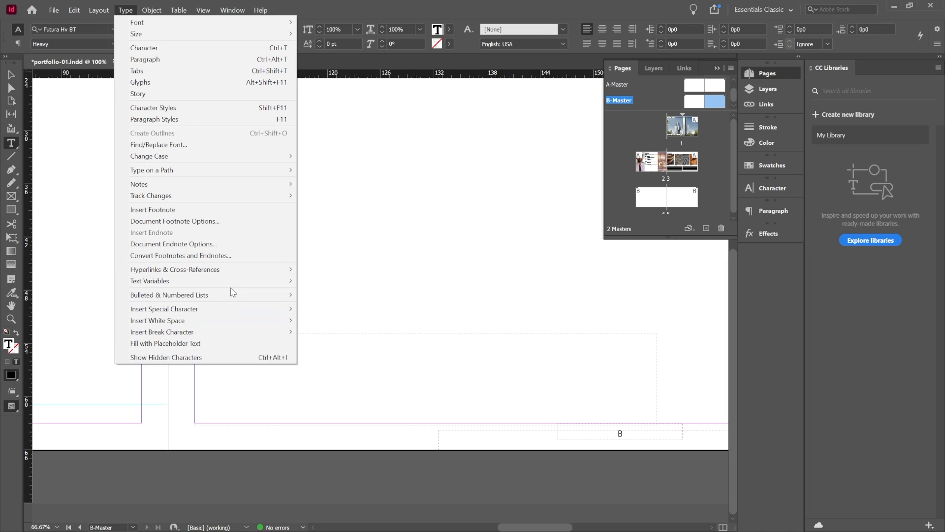
{"action": "left_click", "coordinate": [165, 343]}
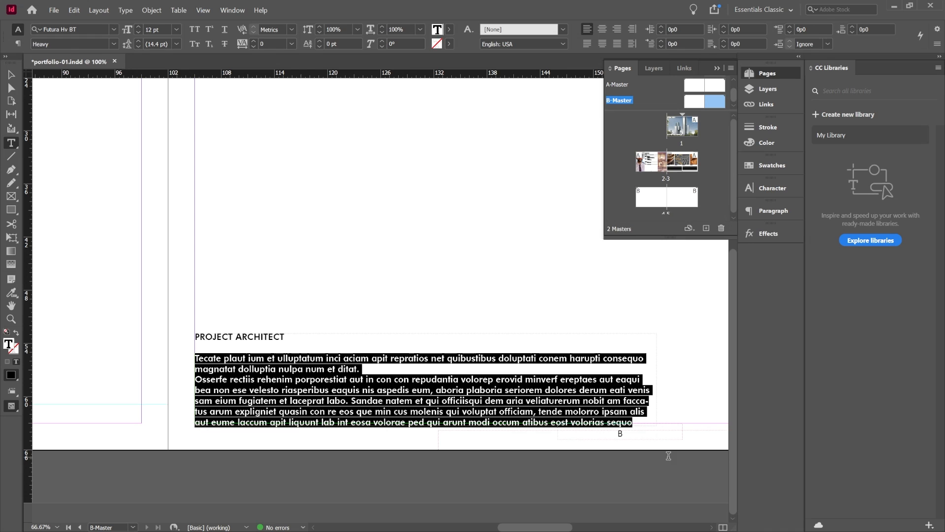
{"action": "left_click", "coordinate": [113, 29]}
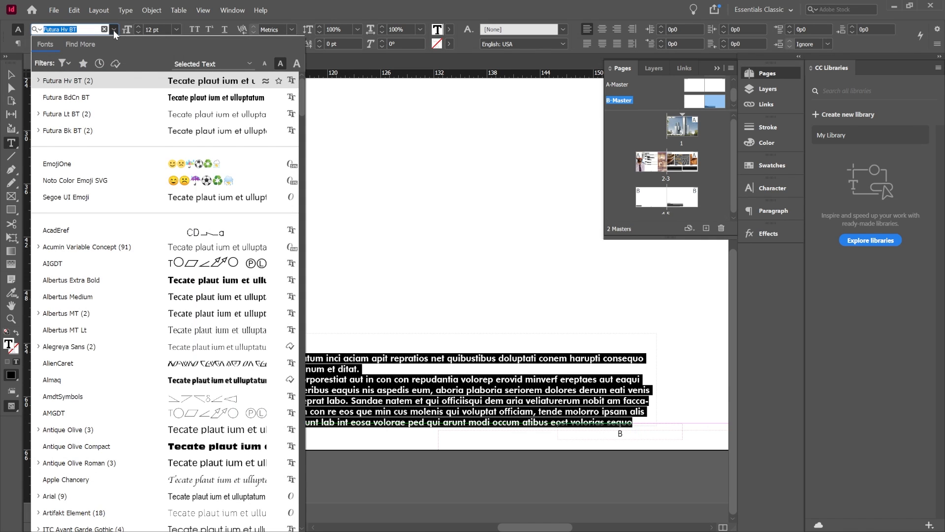
{"action": "left_click", "coordinate": [66, 114]}
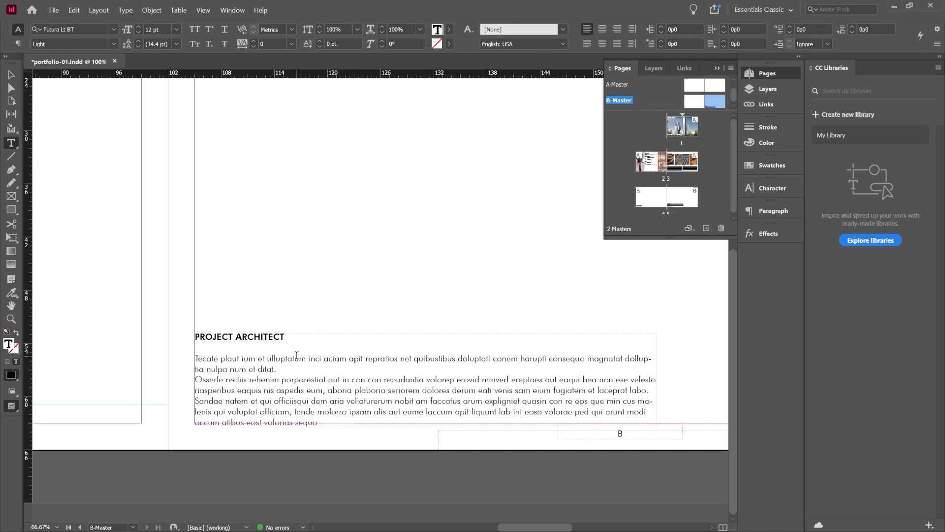
{"action": "type", "text": "Description:"}
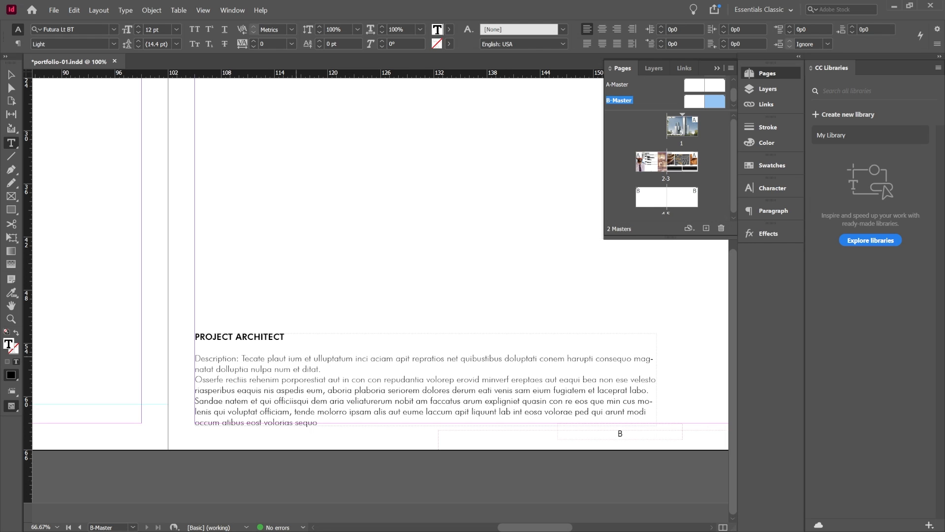
{"action": "left_click", "coordinate": [125, 10]}
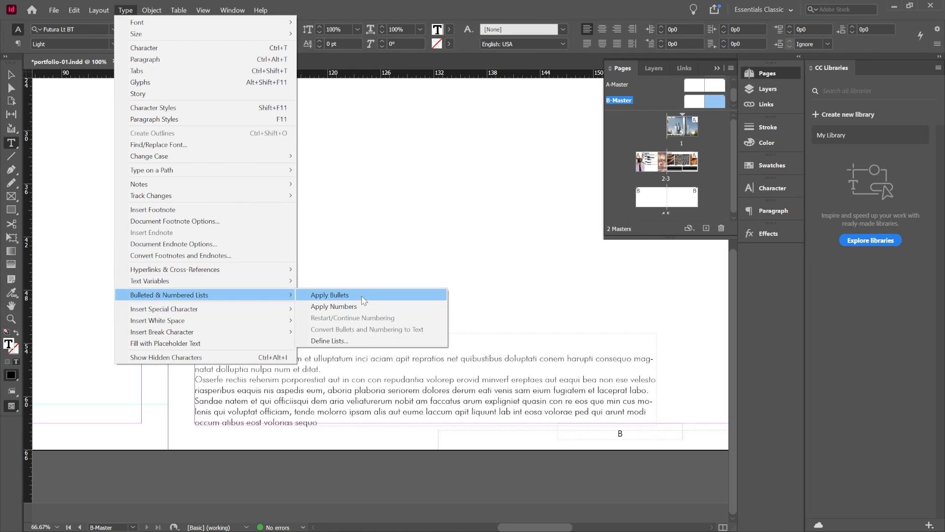
Step: Bullet the paragraphs after Description and display the whole spread
{"action": "left_click", "coordinate": [330, 295]}
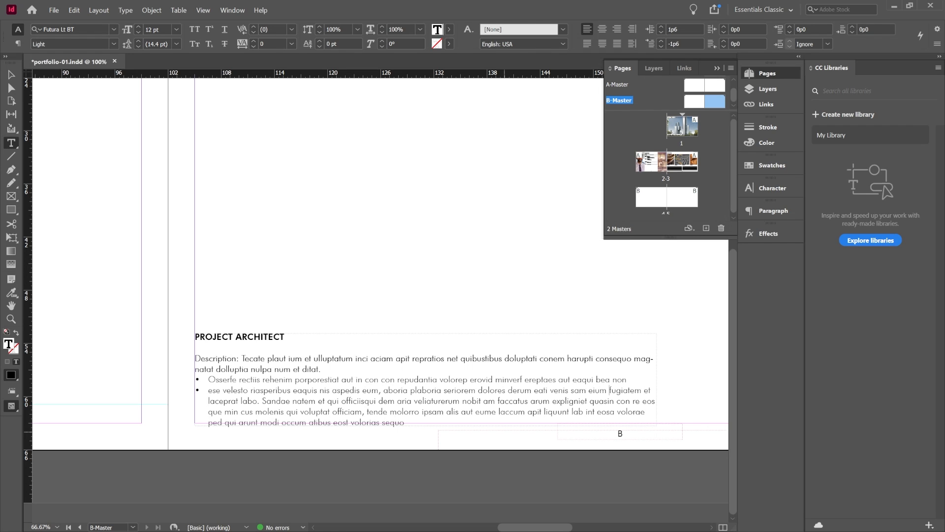
{"action": "left_click", "coordinate": [269, 29]}
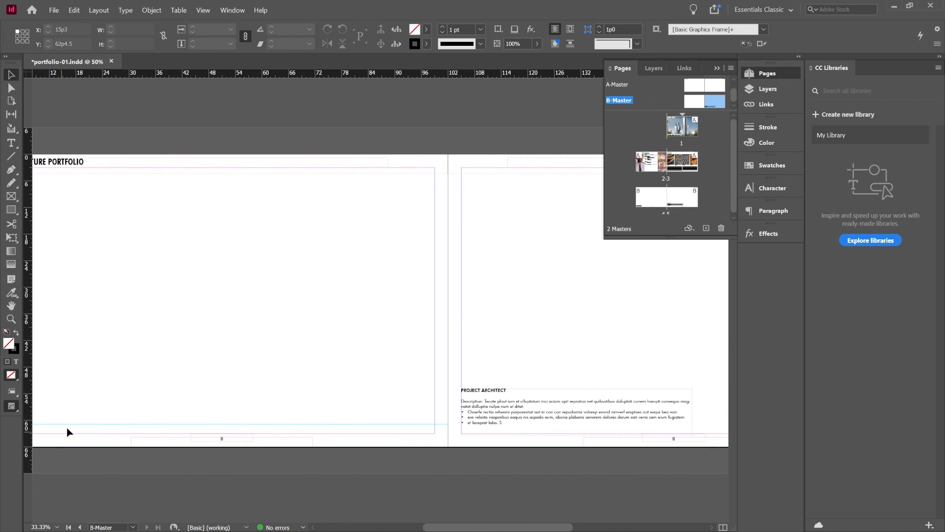
Step: Zoom out to 50% and return to the pages 4–5 document spread
{"action": "scroll", "scroll_direction": "right", "scroll_amount": 3}
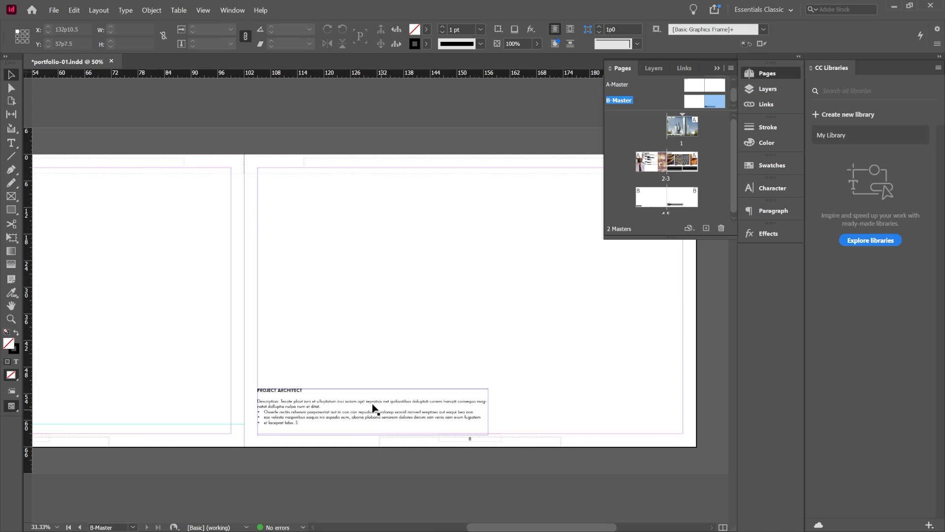
{"action": "left_click", "coordinate": [112, 236]}
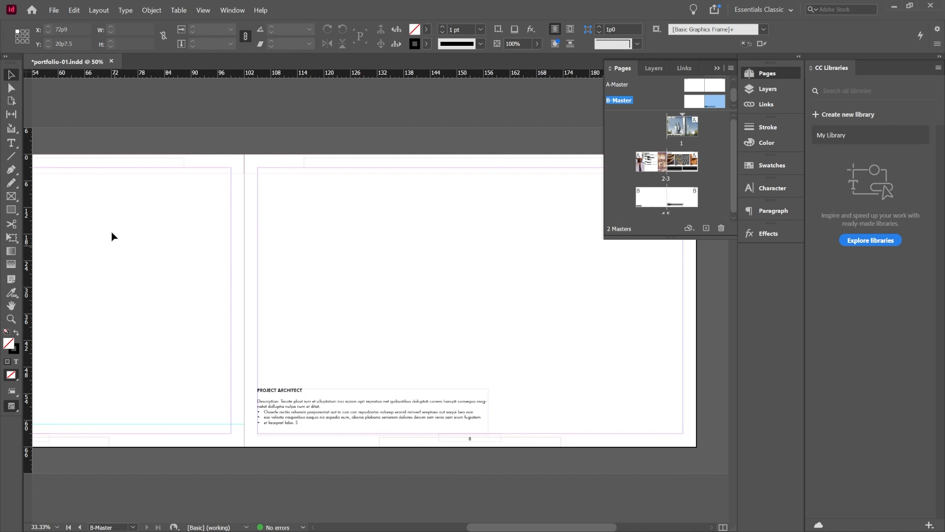
{"action": "mouse_move", "coordinate": [11, 209]}
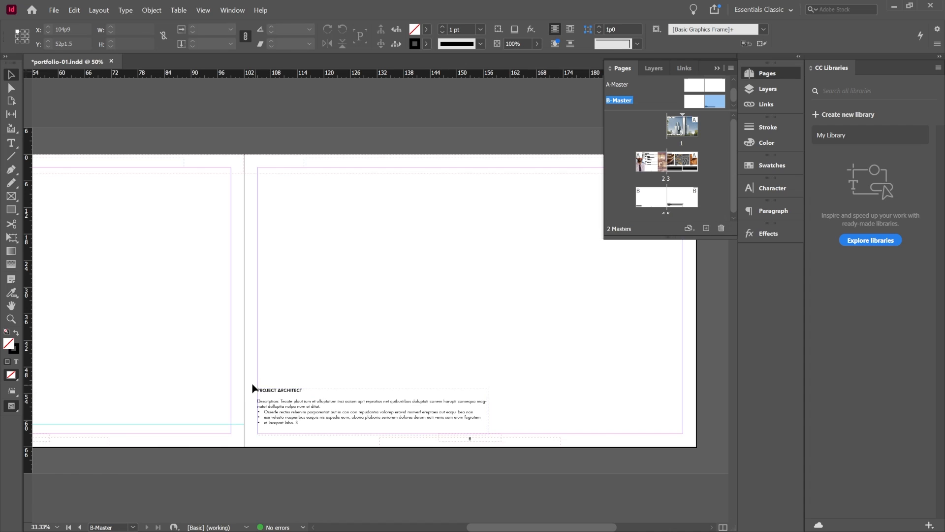
{"action": "mouse_move", "coordinate": [271, 379]}
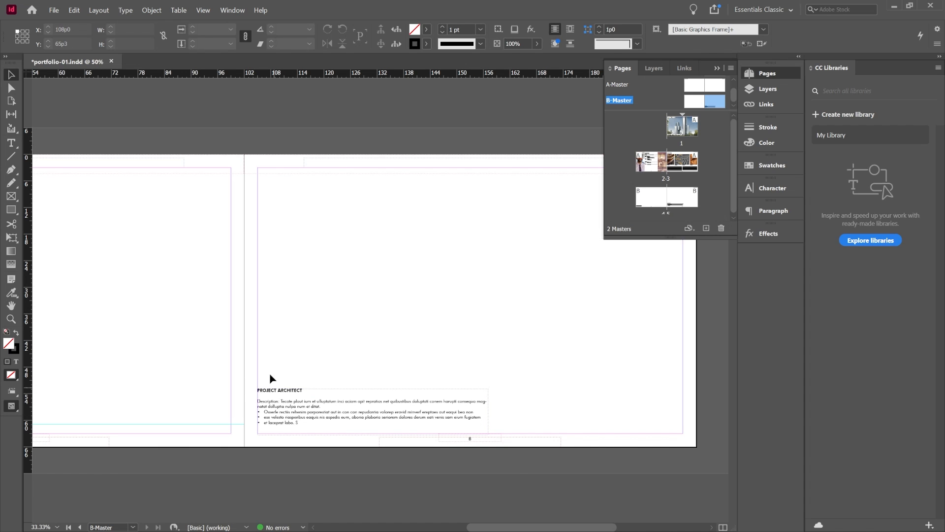
{"action": "left_click", "coordinate": [373, 413]}
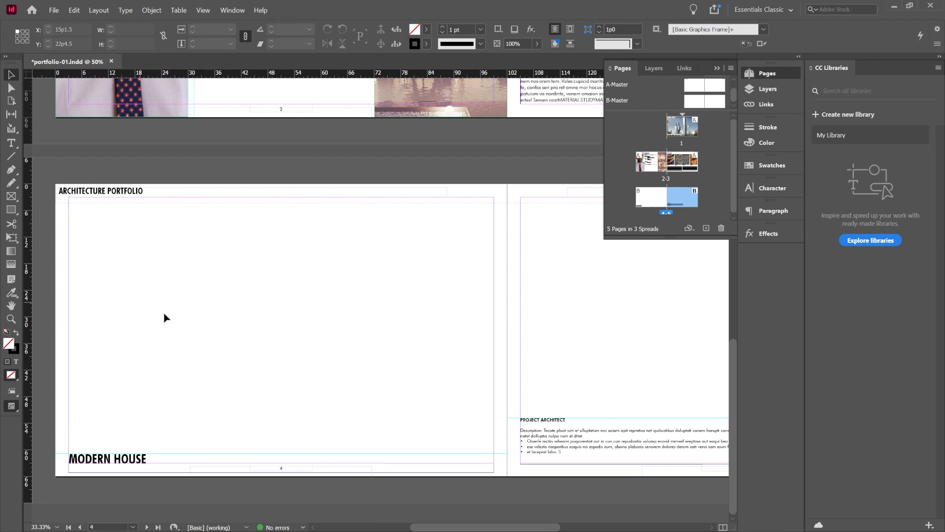
Step: Show the Layers panel and make the graphics layer active
{"action": "scroll", "scroll_direction": "right", "scroll_amount": 3}
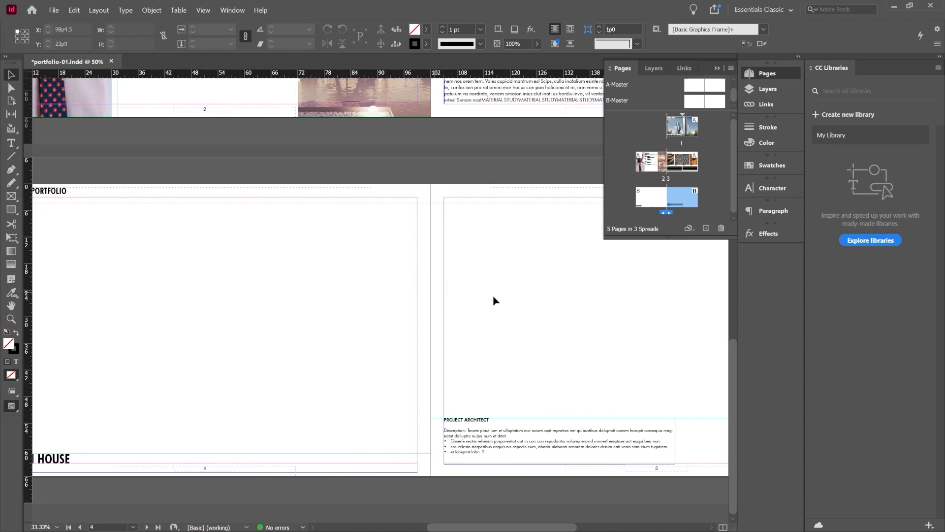
{"action": "left_click", "coordinate": [542, 440]}
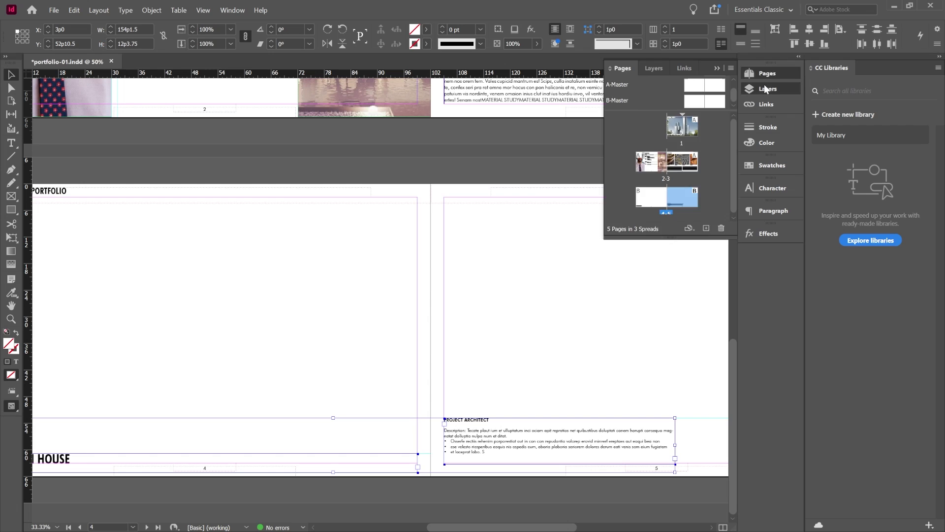
{"action": "left_click", "coordinate": [652, 67]}
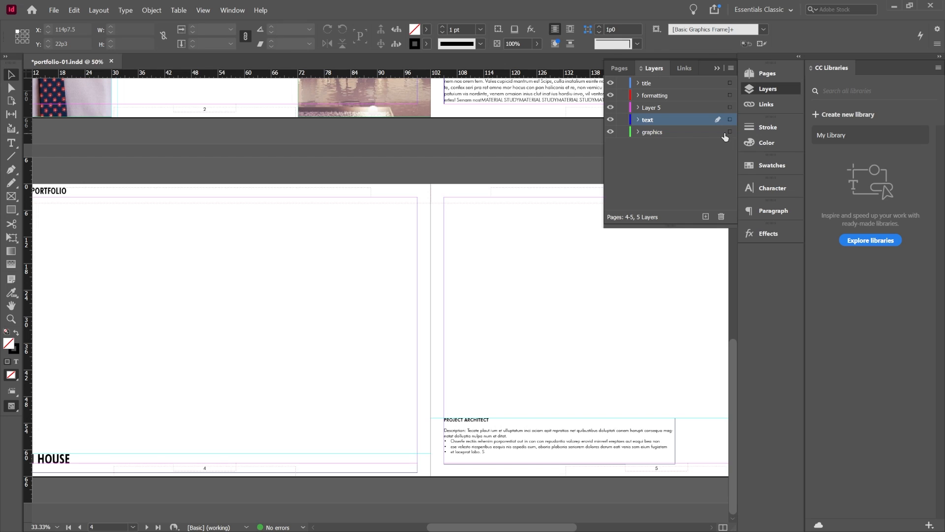
{"action": "left_click", "coordinate": [652, 131]}
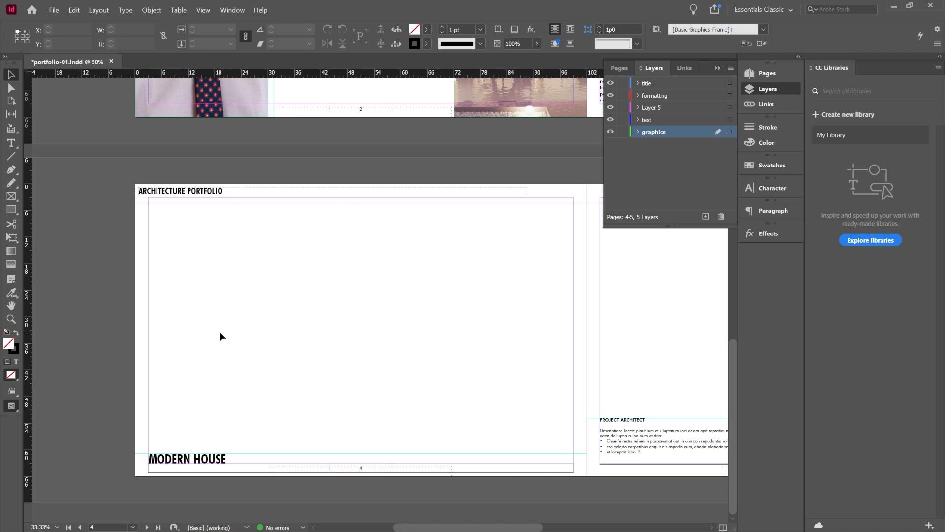
Step: Drag the revit-house.jpg photo across page 4
{"action": "left_click", "coordinate": [53, 10]}
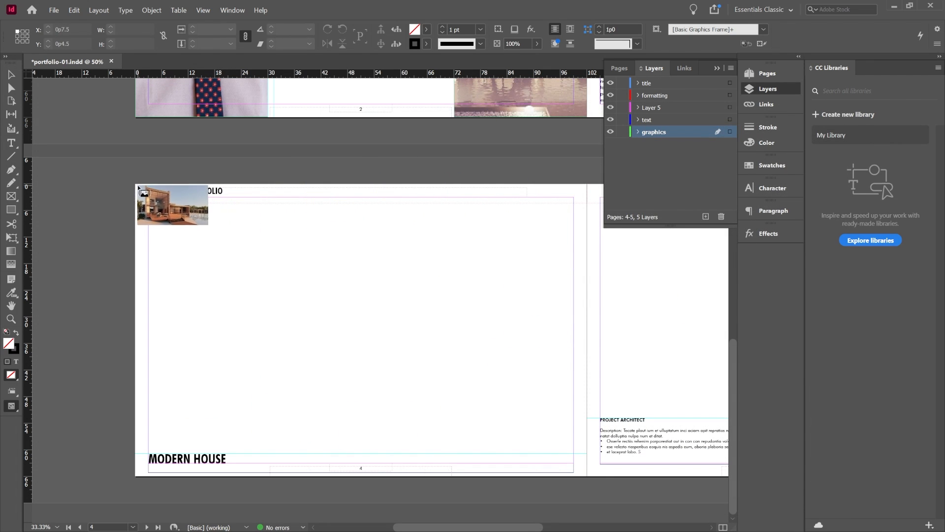
{"action": "left_click_drag", "start_coordinate": [172, 204], "coordinate": [161, 205]}
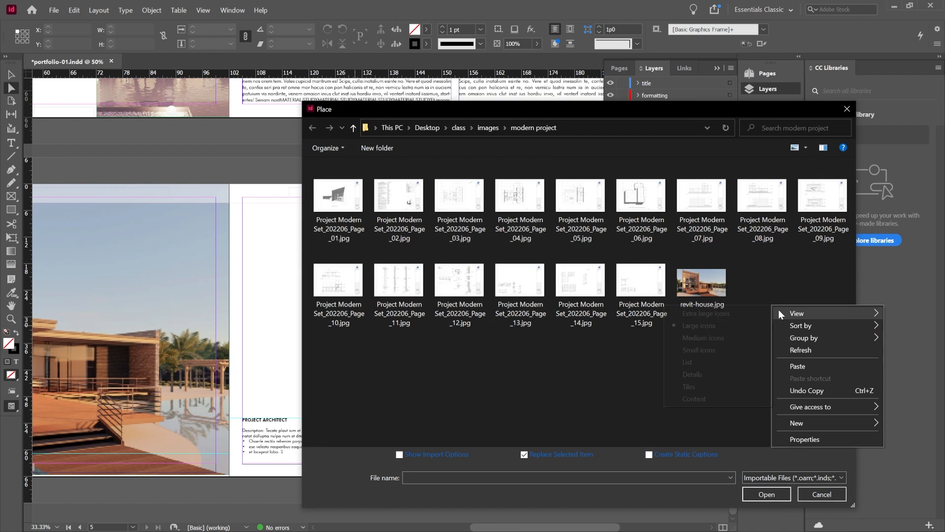
Step: Import the Page_03 and Page_07 drawings into page 5's frames
{"action": "left_click", "coordinate": [704, 313]}
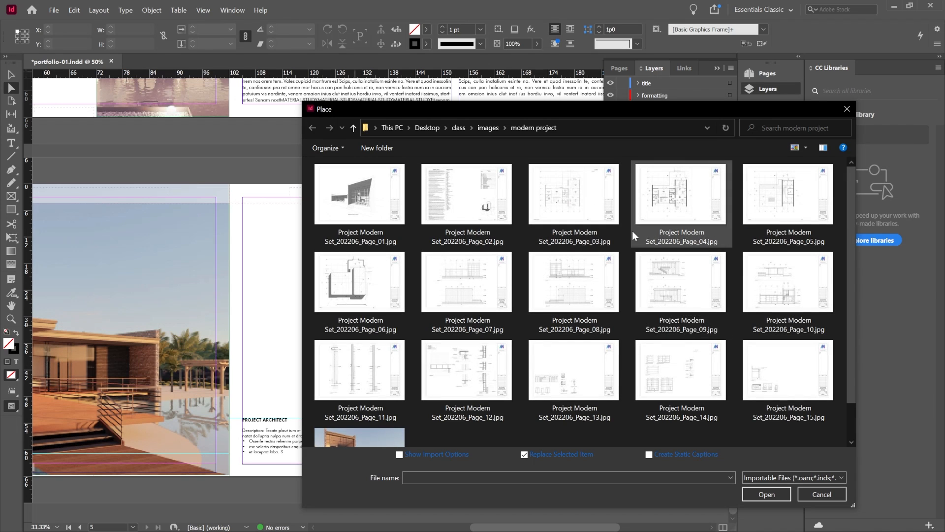
{"action": "mouse_move", "coordinate": [449, 208]}
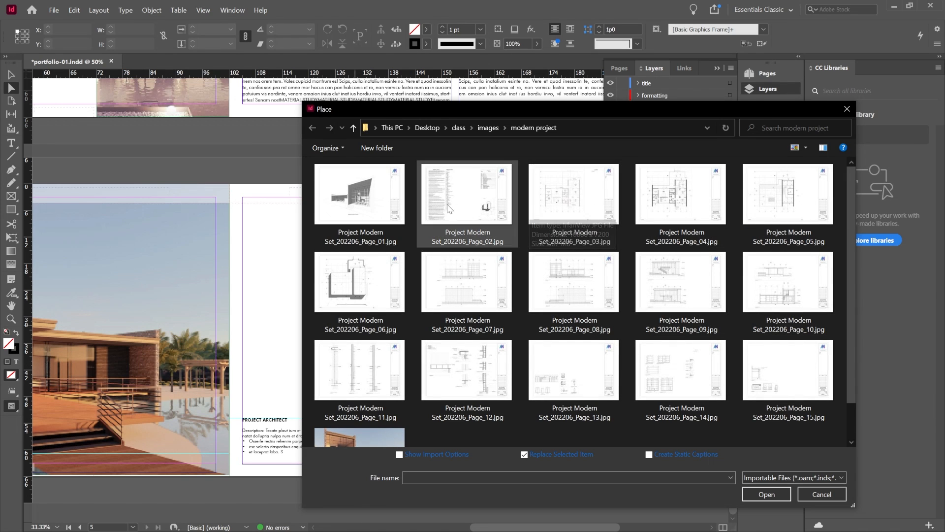
{"action": "mouse_move", "coordinate": [564, 196]}
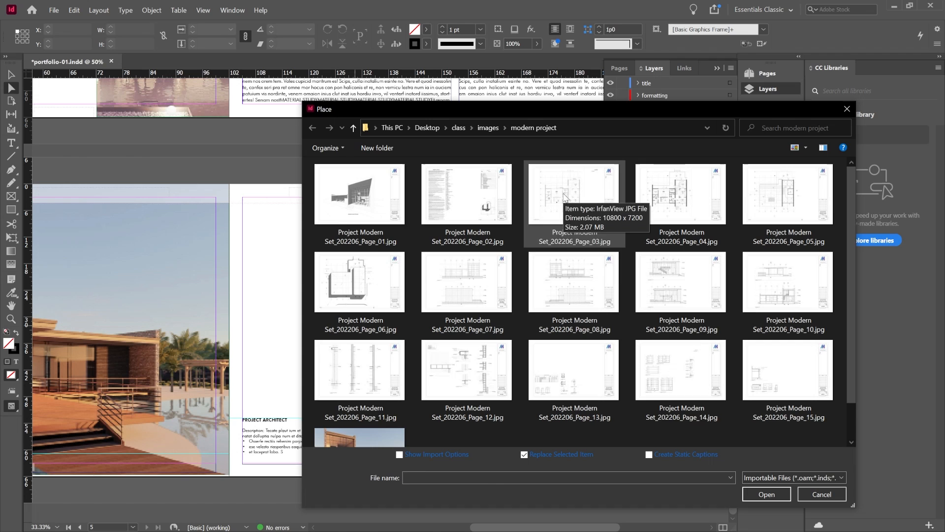
{"action": "left_click", "coordinate": [573, 194]}
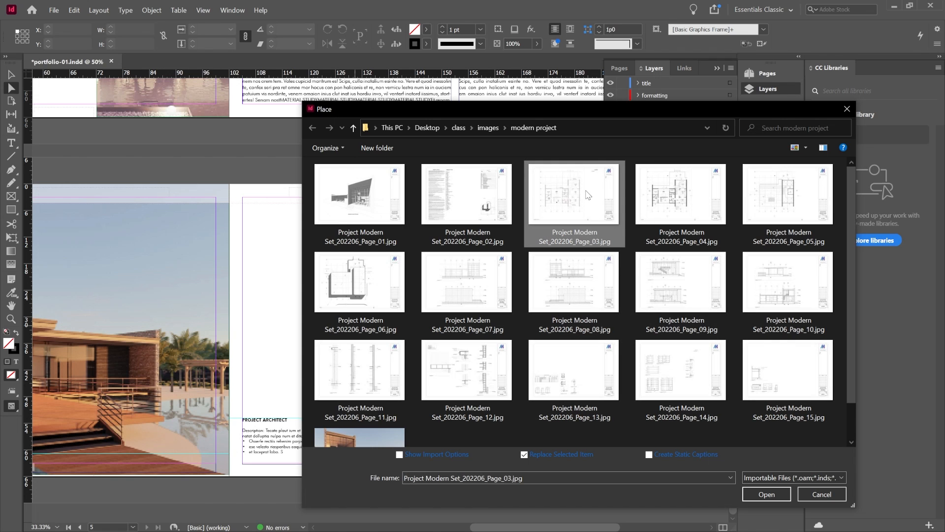
{"action": "mouse_move", "coordinate": [539, 250]}
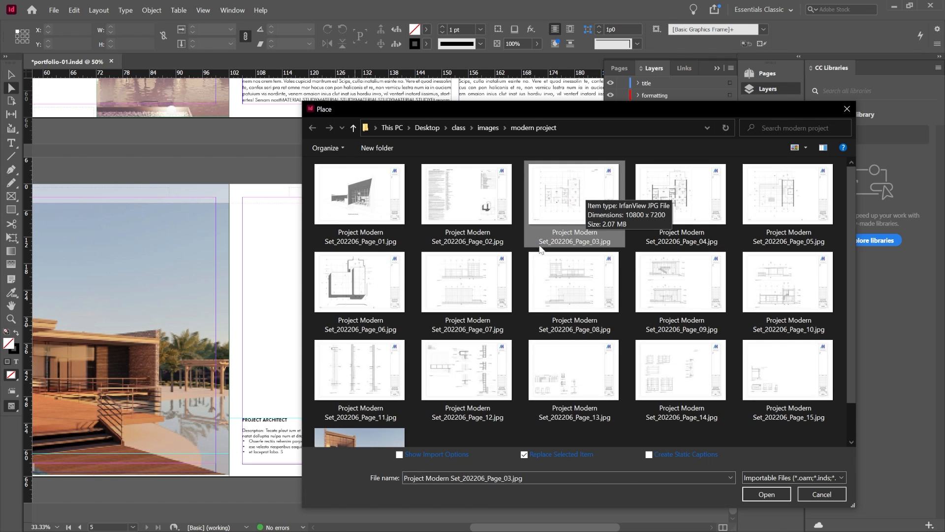
{"action": "left_click", "coordinate": [466, 282]}
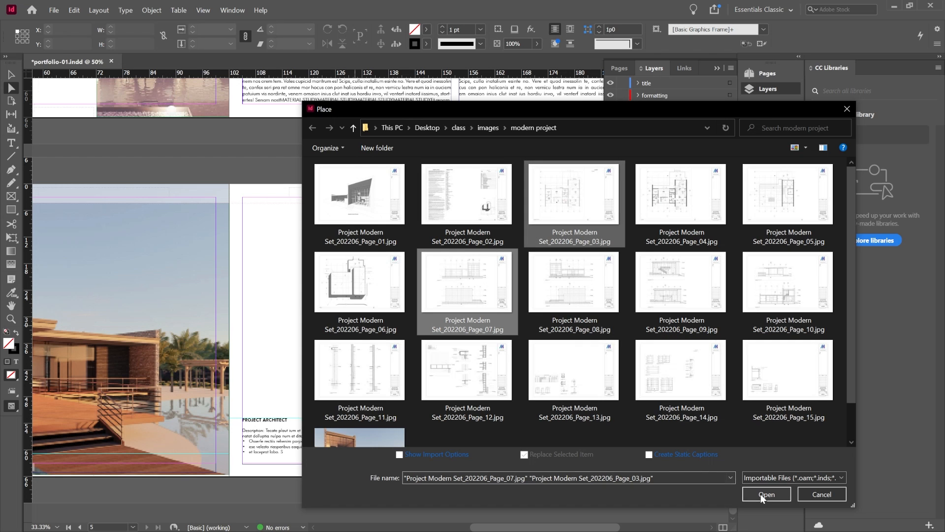
{"action": "left_click", "coordinate": [766, 493]}
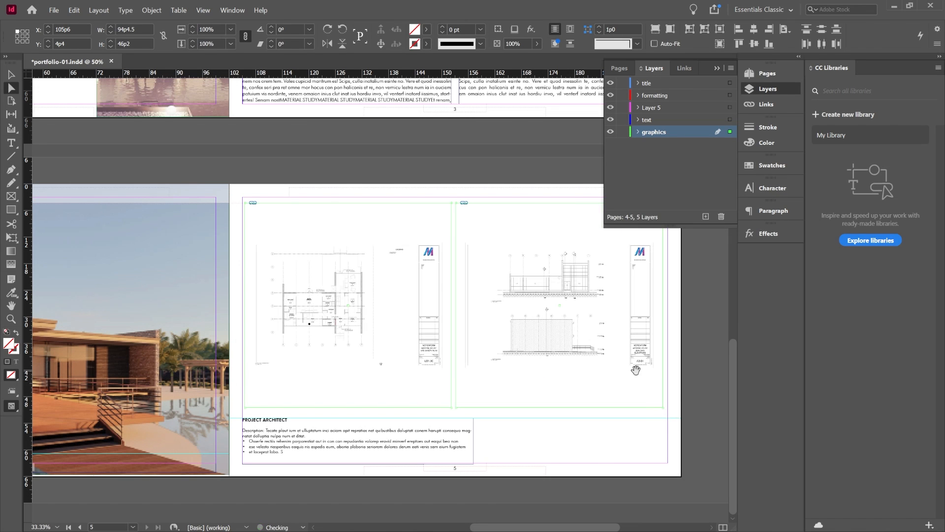
Step: Select the floor plan drawing frame on page 5 to begin cropping
{"action": "left_click", "coordinate": [301, 237]}
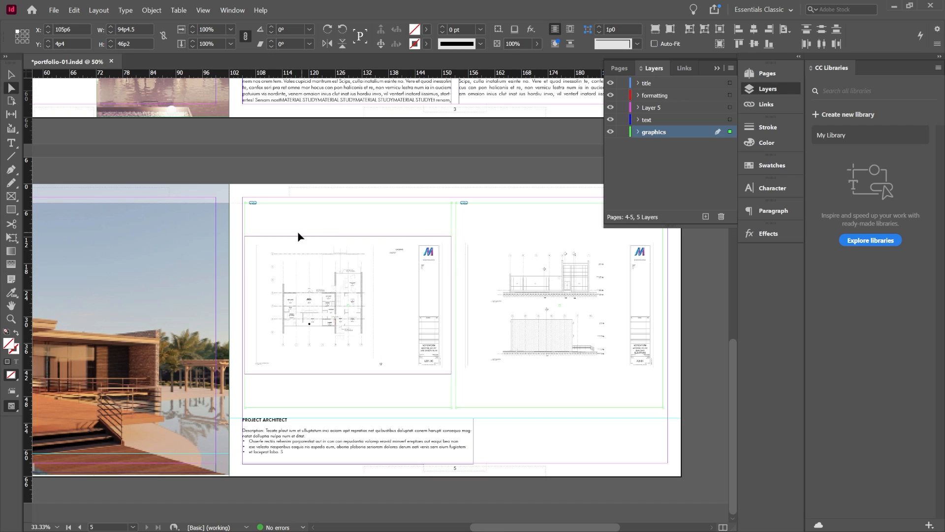
{"action": "mouse_move", "coordinate": [374, 266]}
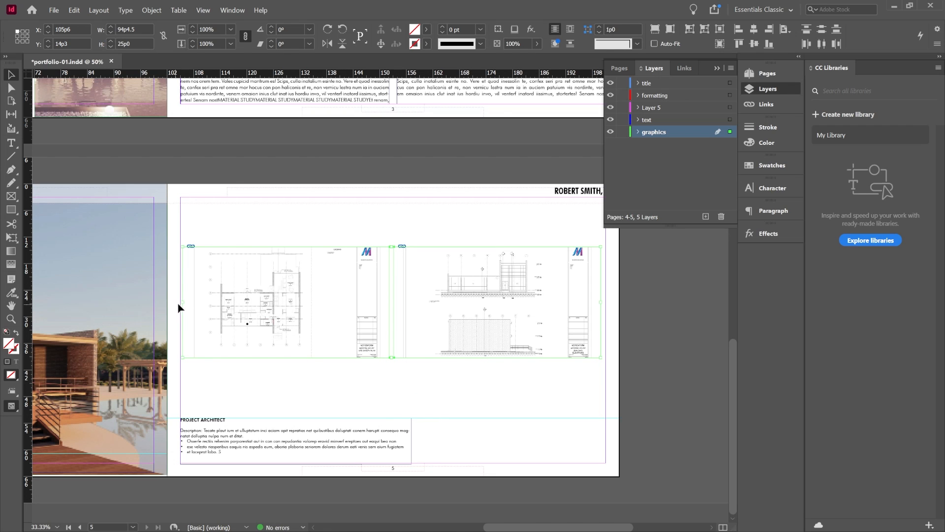
{"action": "mouse_move", "coordinate": [228, 237]}
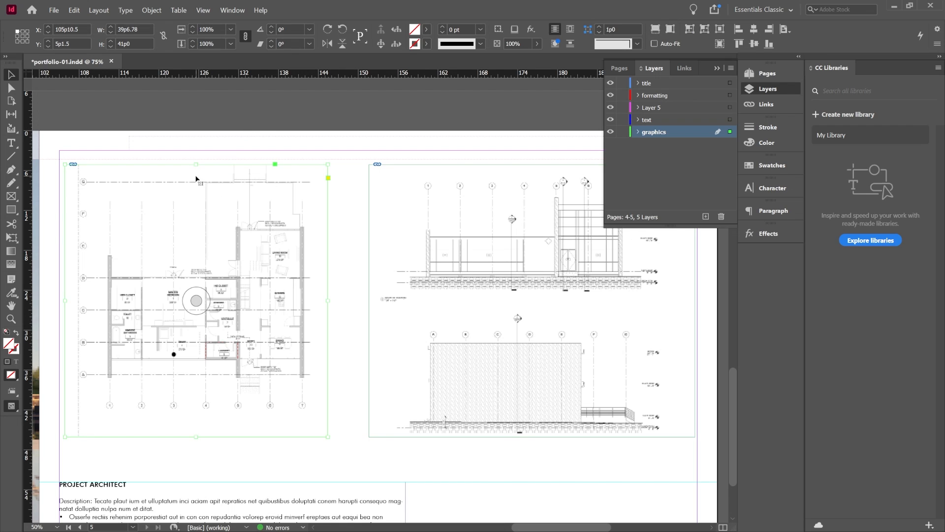
{"action": "mouse_move", "coordinate": [111, 339]}
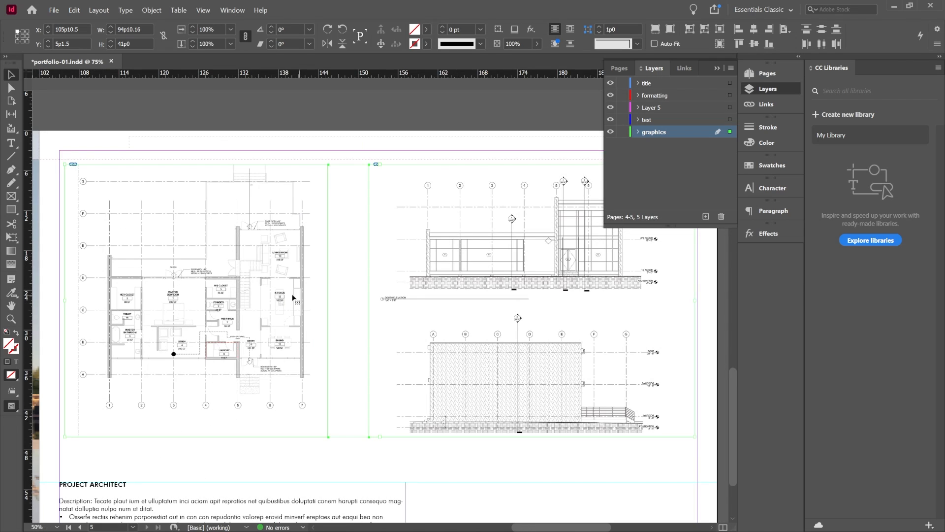
Step: Scroll the view down and left to bring the floor plan frame into view
{"action": "scroll", "scroll_direction": "down", "scroll_amount": 3}
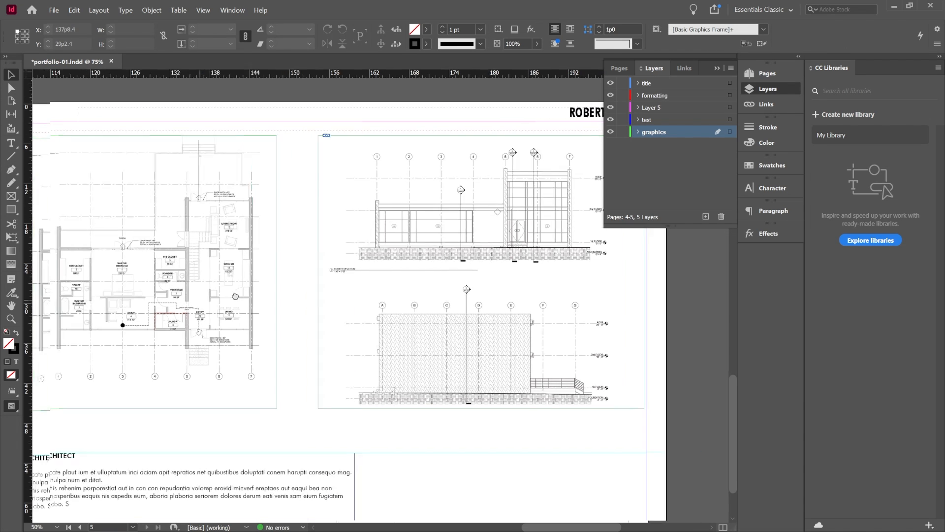
{"action": "scroll", "scroll_direction": "left", "scroll_amount": 3}
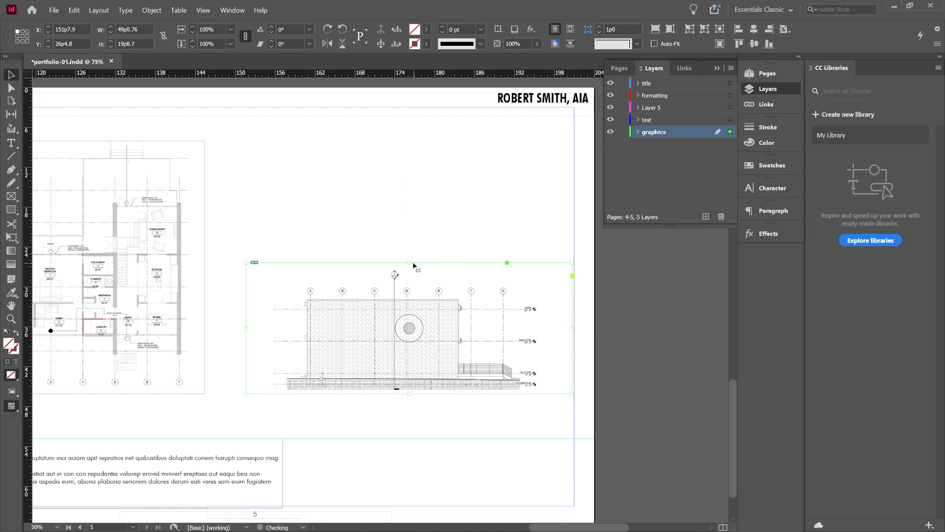
{"action": "mouse_move", "coordinate": [419, 271]}
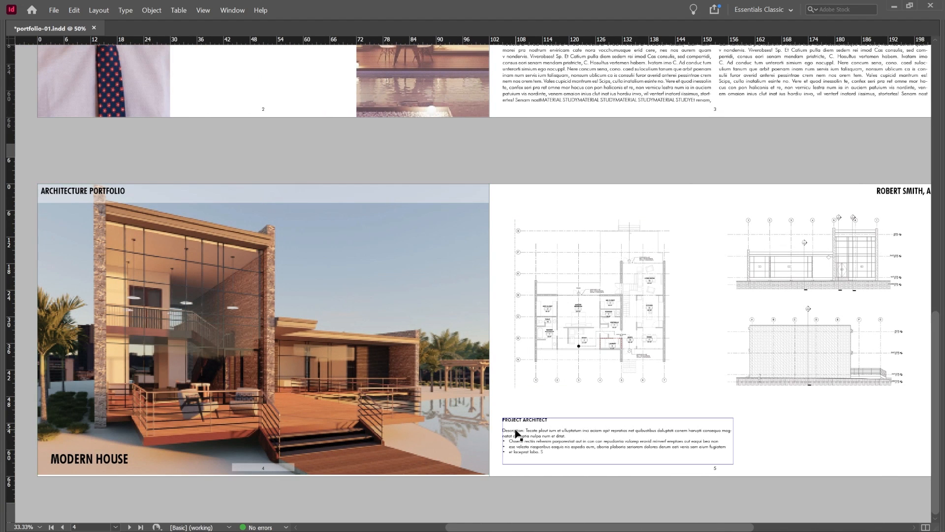
Step: Resize and align the floor plan and both elevations with Smart Guides, then deselect
{"action": "left_click", "coordinate": [594, 303]}
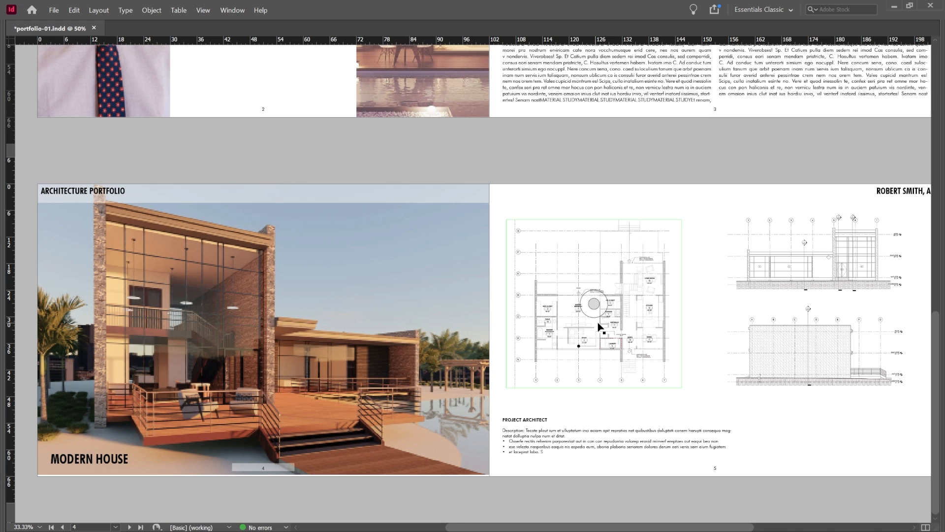
{"action": "mouse_move", "coordinate": [708, 395]}
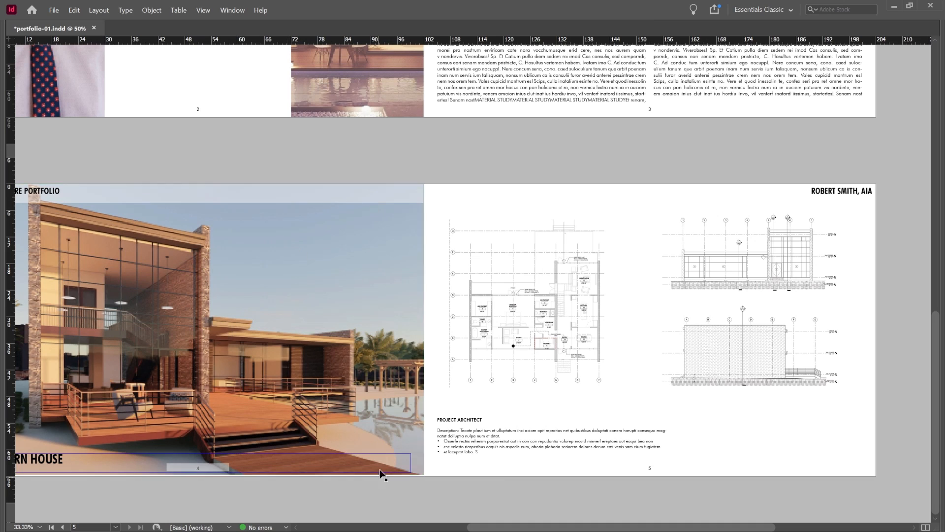
{"action": "mouse_move", "coordinate": [392, 462]}
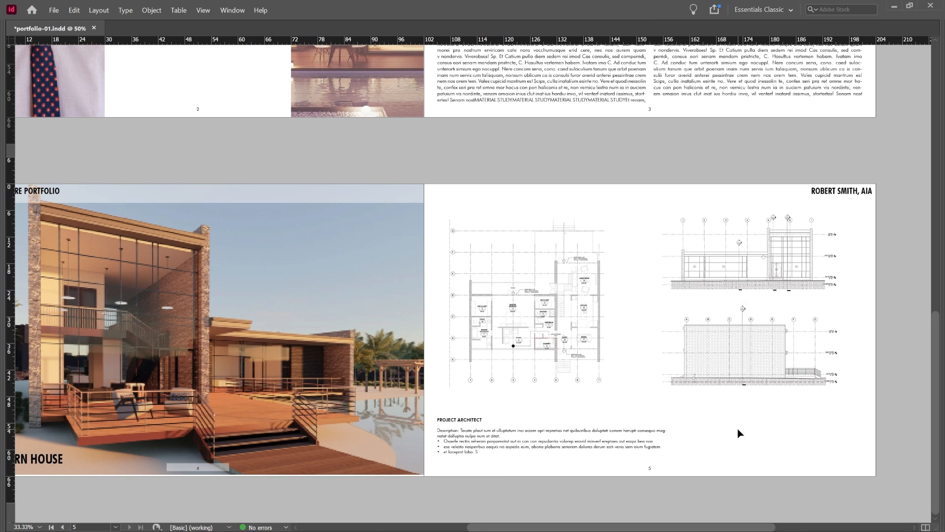
{"action": "left_click", "coordinate": [529, 303]}
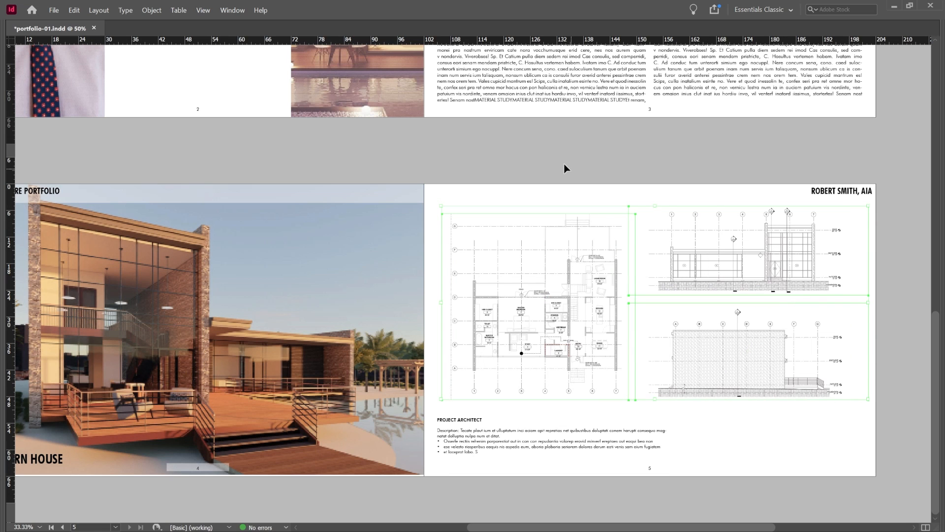
{"action": "left_click", "coordinate": [537, 307]}
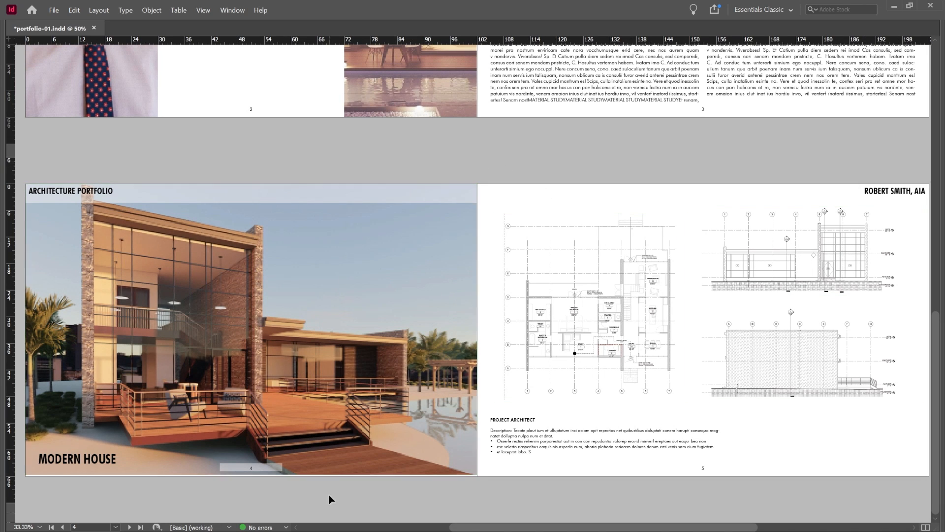
Step: Select the MODERN HOUSE photo frame on page 4
{"action": "left_click", "coordinate": [250, 329]}
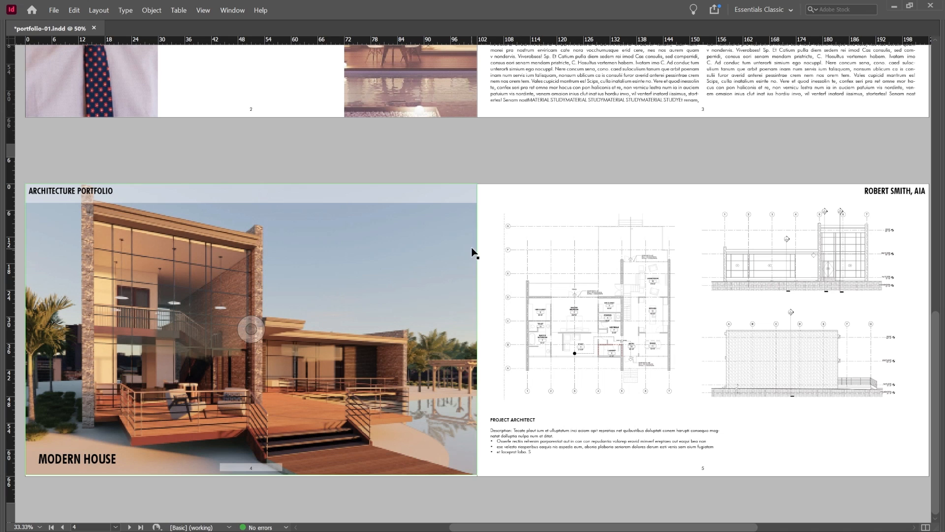
{"action": "mouse_move", "coordinate": [419, 273]}
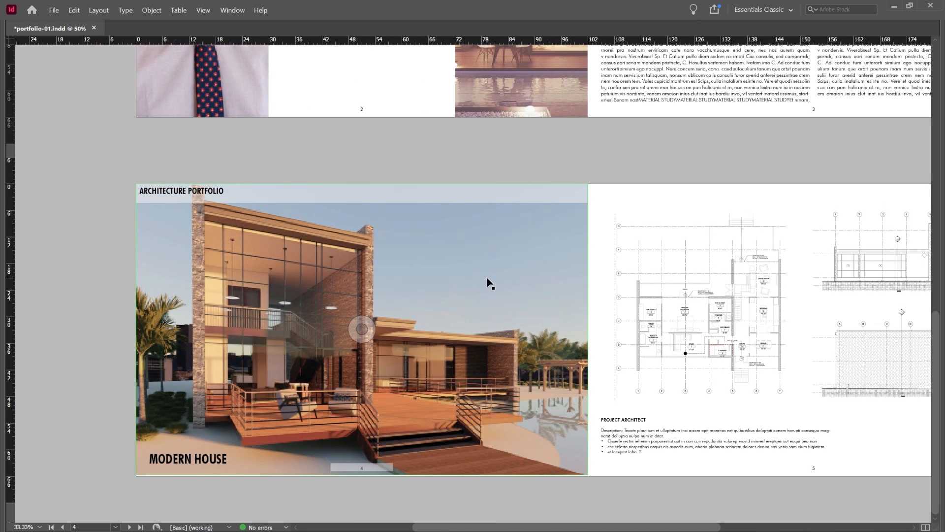
{"action": "mouse_move", "coordinate": [489, 302]}
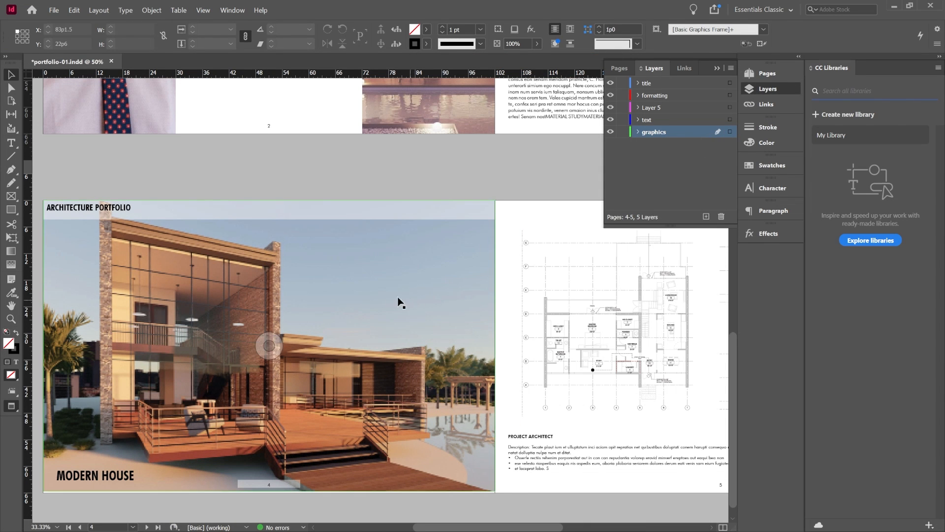
{"action": "mouse_move", "coordinate": [360, 242]}
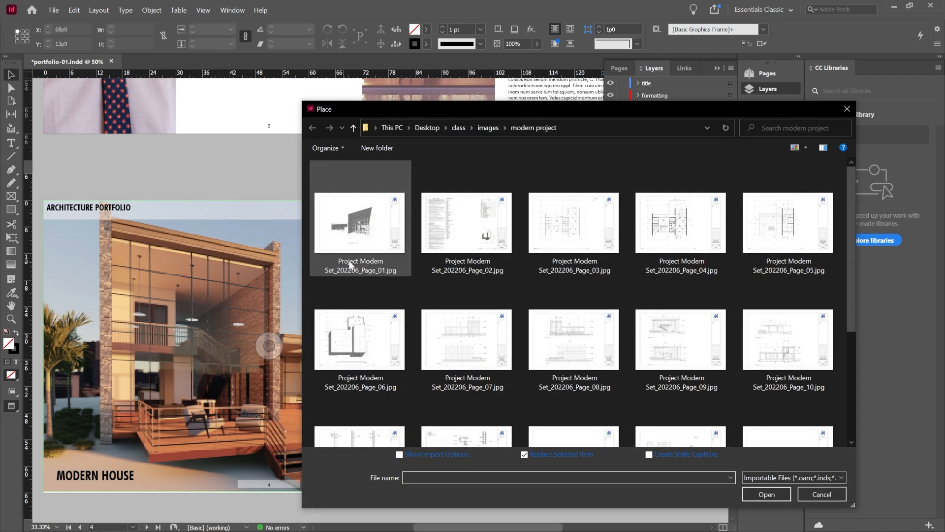
Step: Choose Project Modern Set_202206_Page_11.jpg to place, with Show Import Options enabled
{"action": "scroll", "scroll_direction": "down", "scroll_amount": 3}
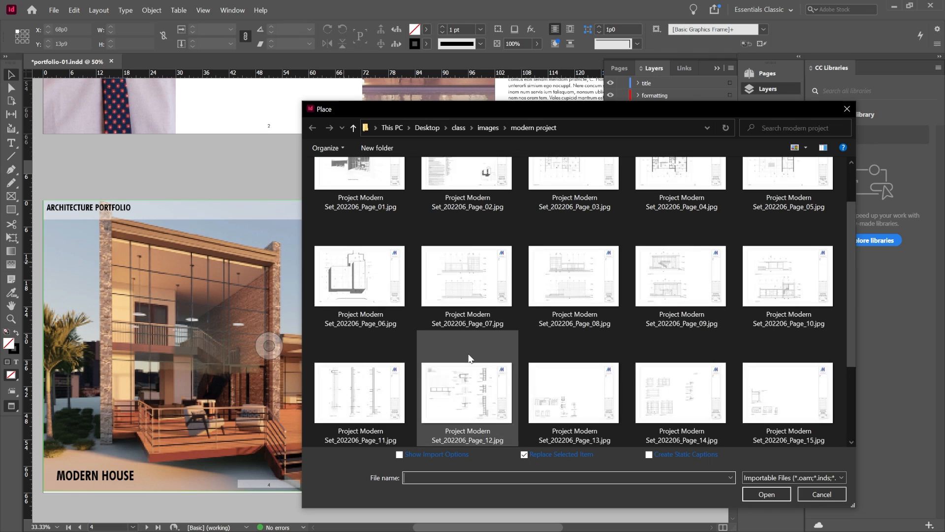
{"action": "scroll", "scroll_direction": "down", "scroll_amount": 3}
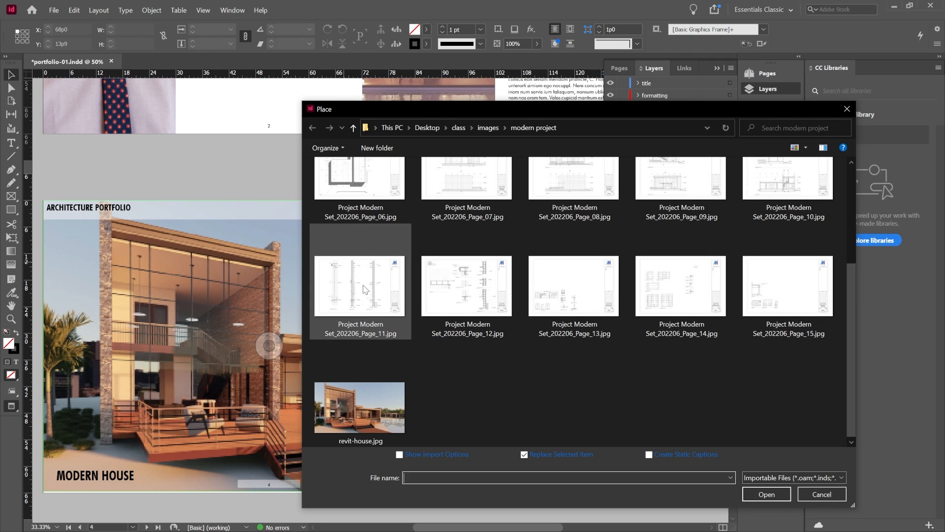
{"action": "left_click", "coordinate": [360, 285]}
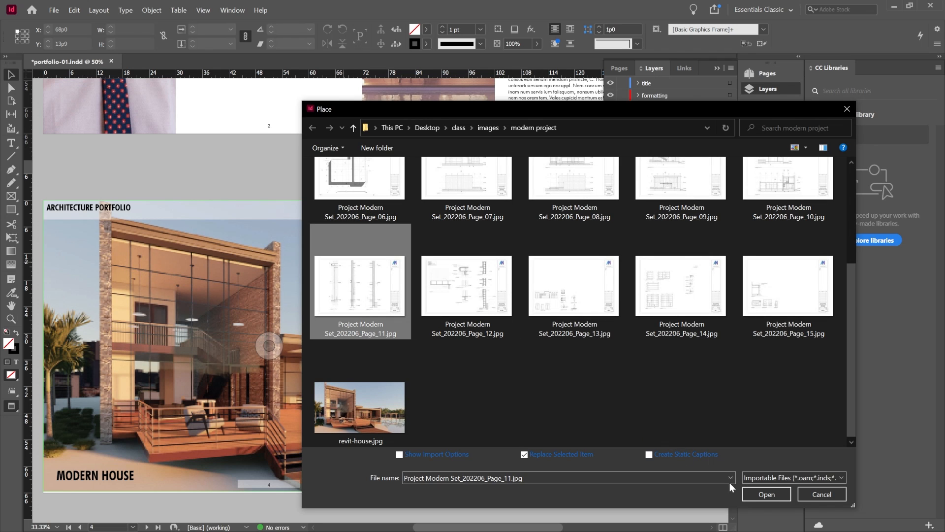
{"action": "left_click", "coordinate": [400, 454]}
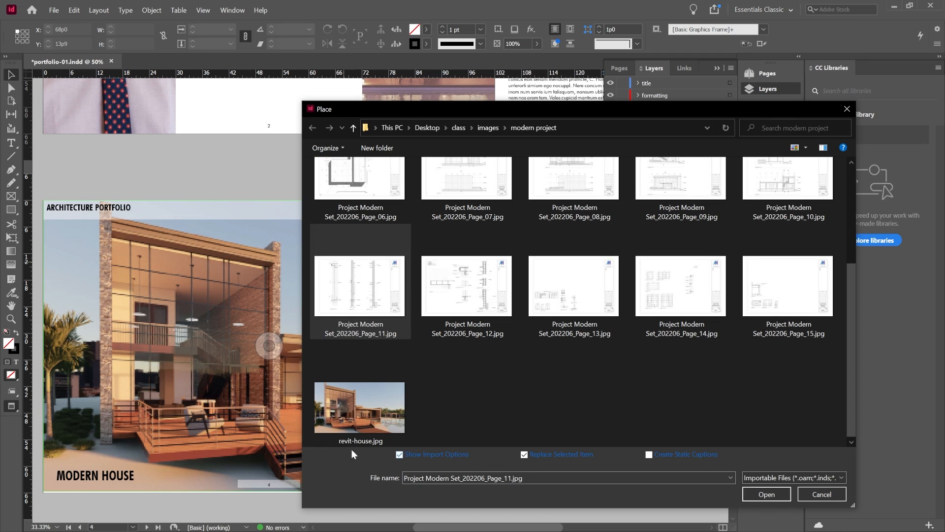
{"action": "left_click", "coordinate": [766, 494]}
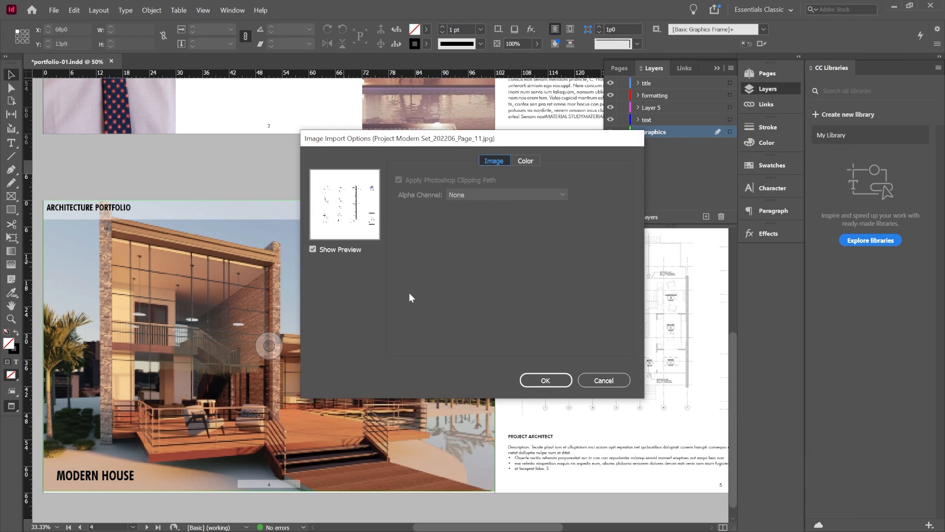
{"action": "mouse_move", "coordinate": [370, 242]}
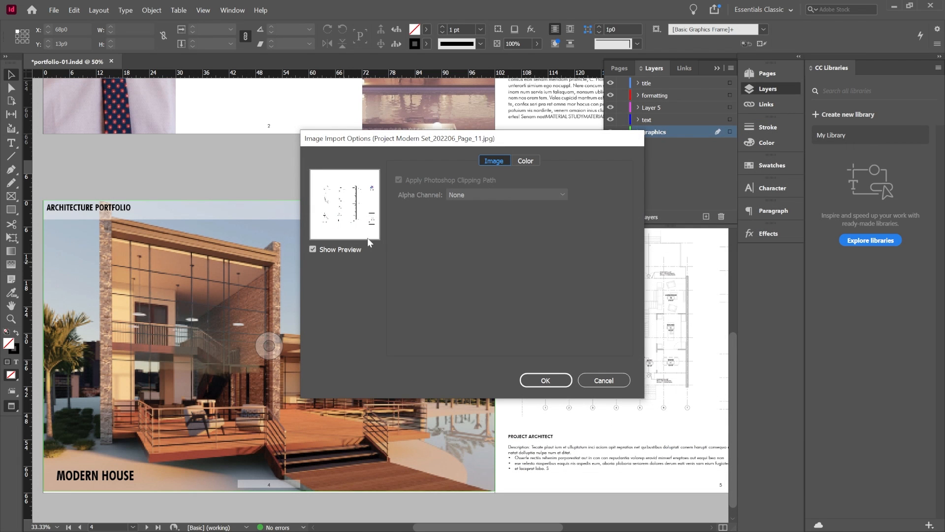
{"action": "mouse_move", "coordinate": [529, 208]}
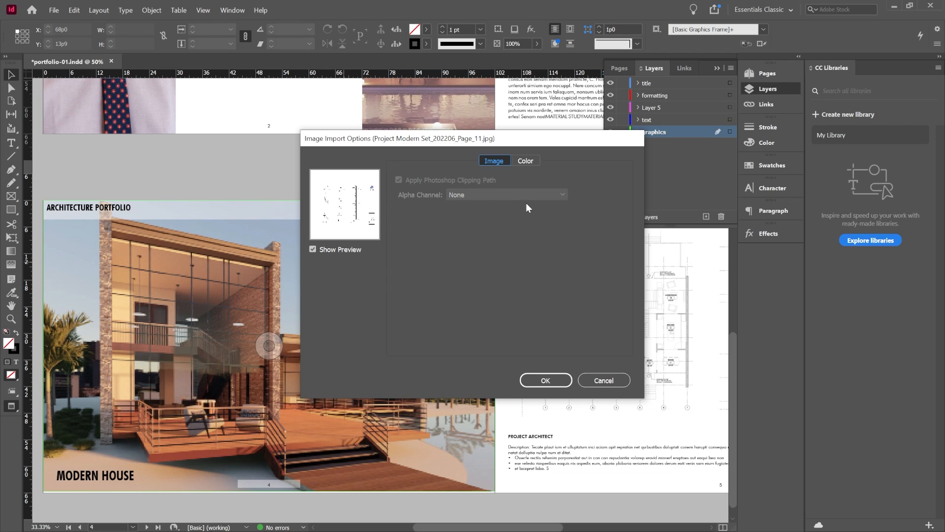
Step: Review the Image and Color import options and accept them
{"action": "left_click", "coordinate": [525, 160]}
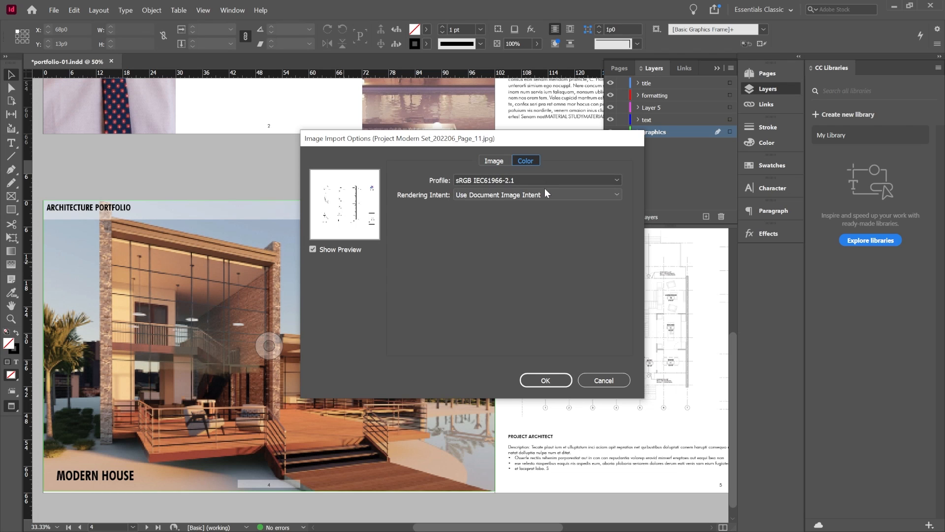
{"action": "left_click", "coordinate": [494, 160]}
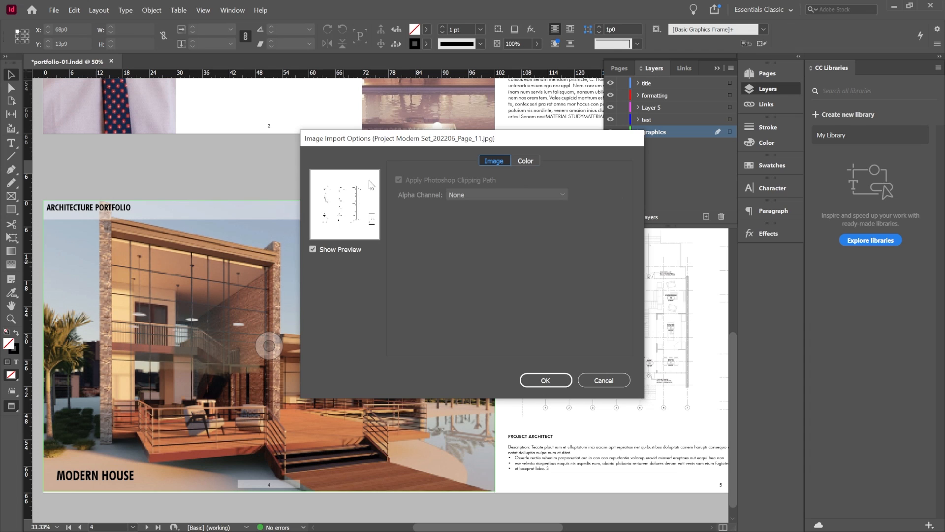
{"action": "left_click", "coordinate": [544, 380]}
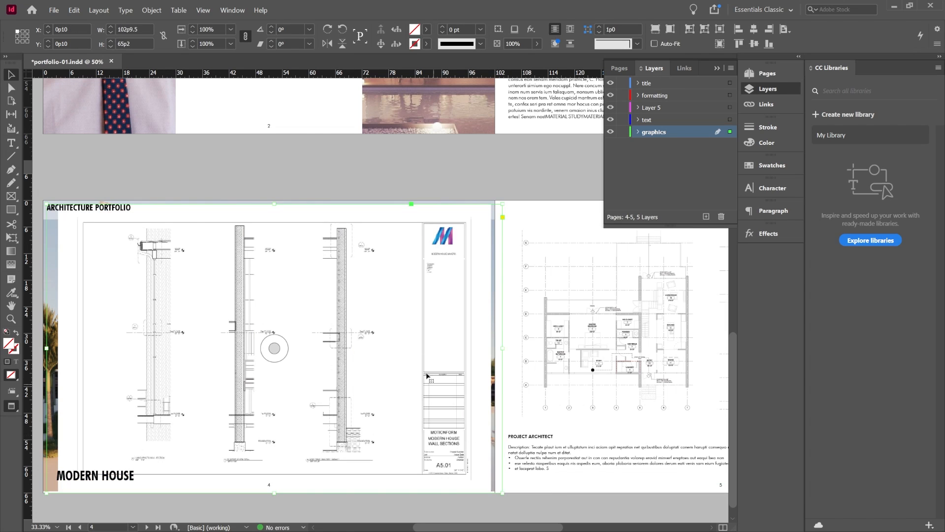
{"action": "mouse_move", "coordinate": [497, 357]}
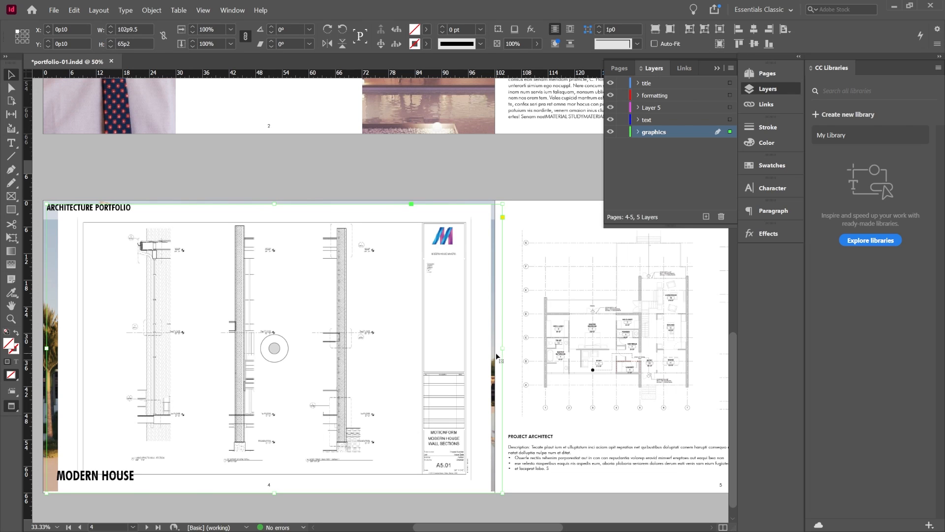
{"action": "mouse_move", "coordinate": [49, 355]}
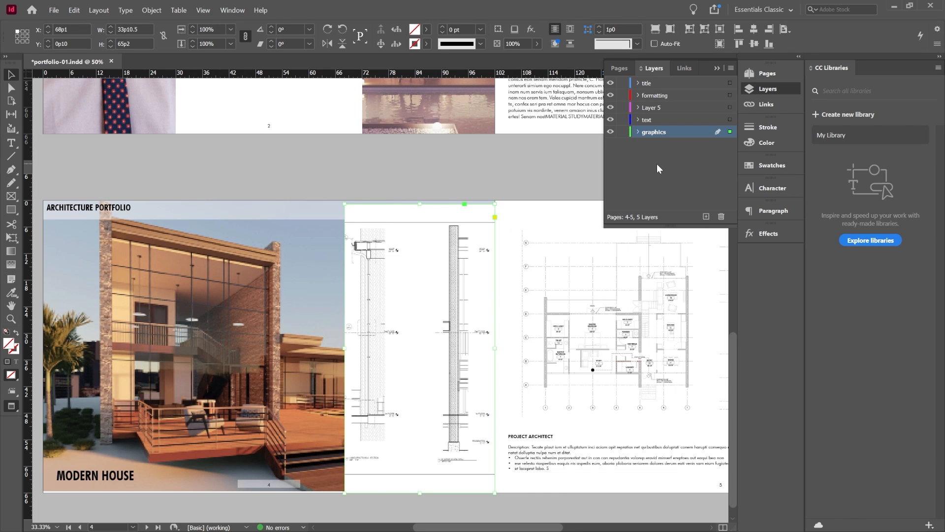
{"action": "mouse_move", "coordinate": [784, 160]}
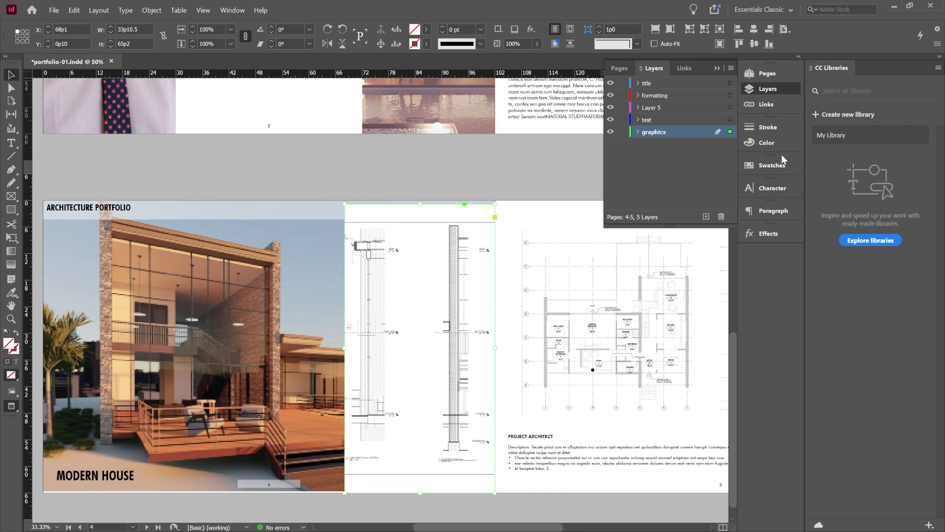
{"action": "mouse_move", "coordinate": [758, 234]}
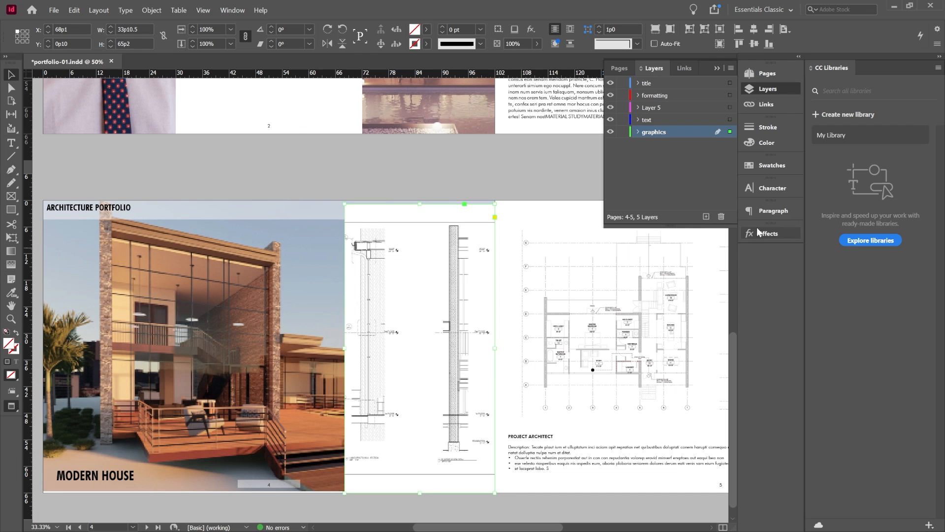
{"action": "mouse_move", "coordinate": [768, 236]}
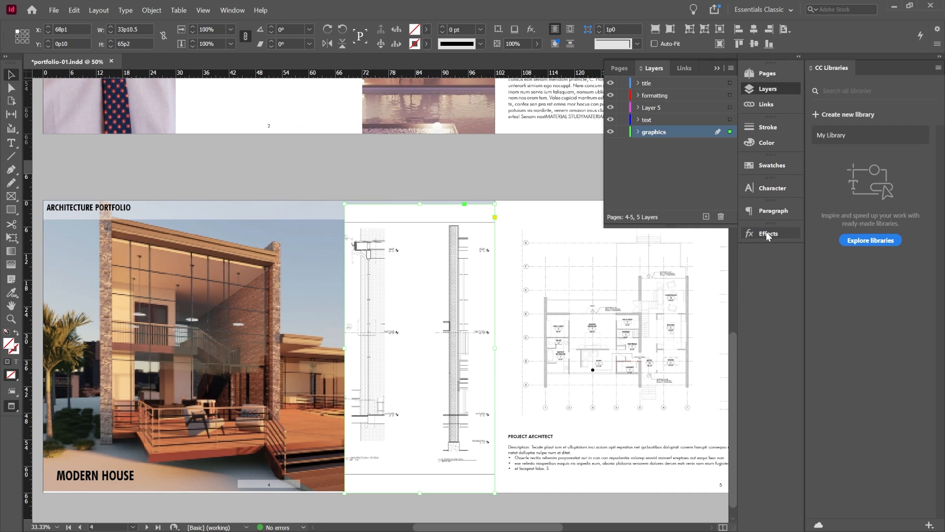
Step: Add a Paper-filled rectangle over page 4's right side and lower its opacity
{"action": "left_click", "coordinate": [770, 233]}
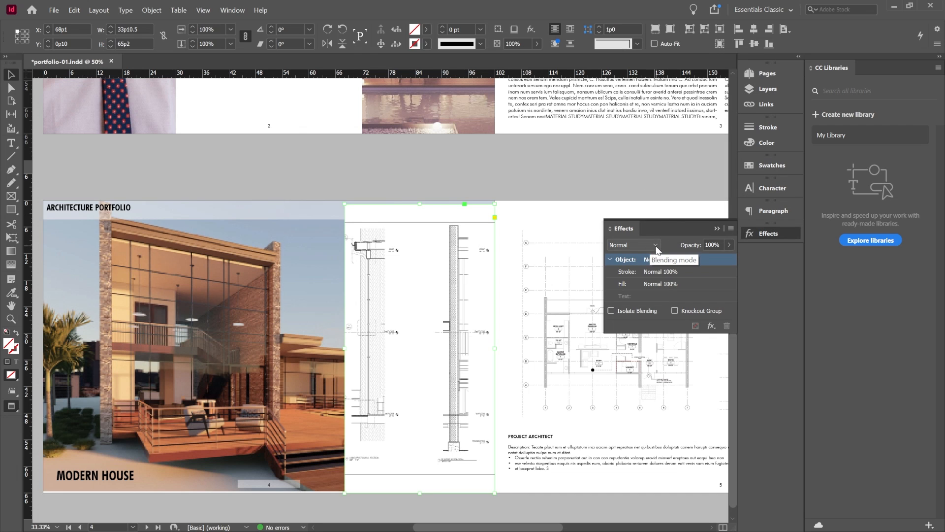
{"action": "left_click", "coordinate": [633, 244]}
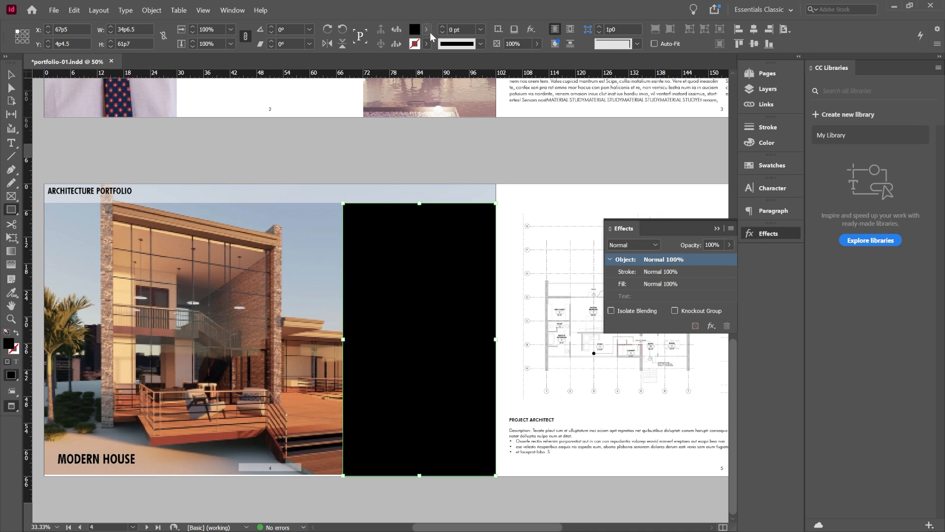
{"action": "left_click", "coordinate": [425, 29]}
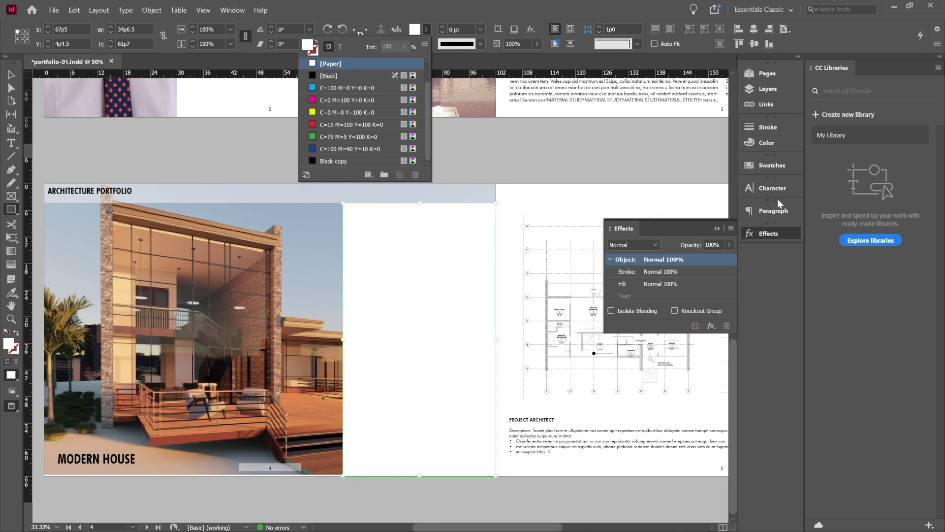
{"action": "mouse_move", "coordinate": [773, 210]}
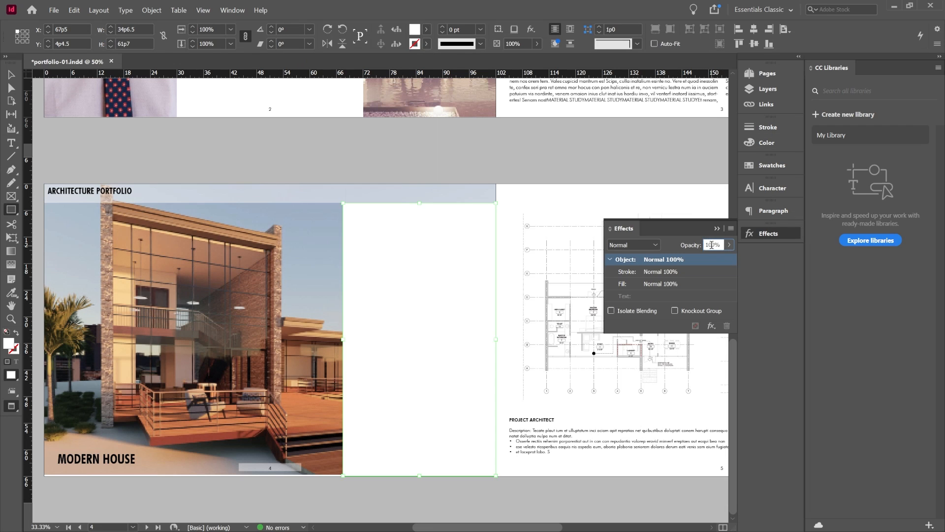
{"action": "key", "text": "Return"}
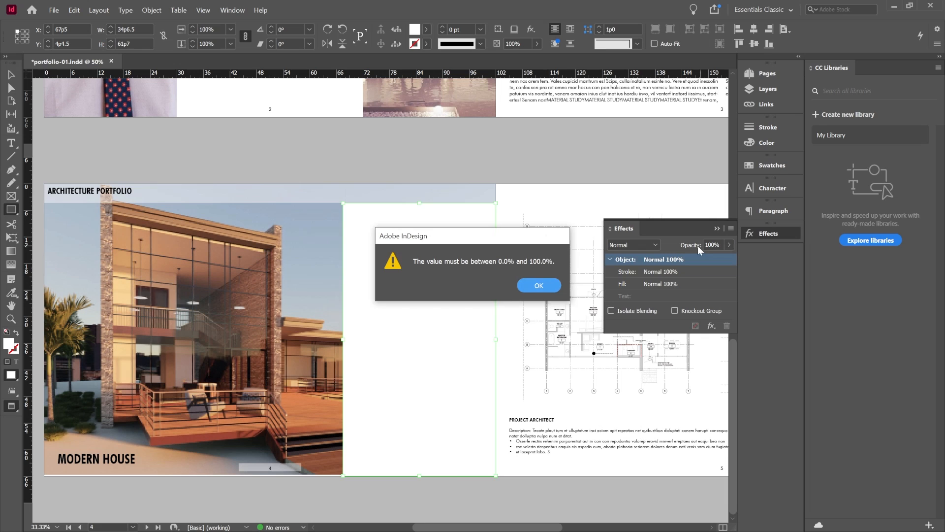
{"action": "left_click", "coordinate": [539, 285]}
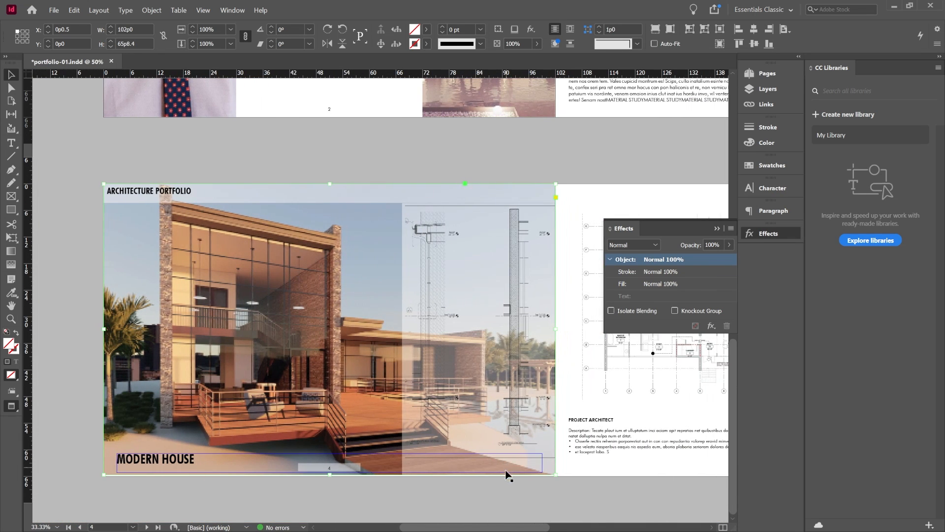
Step: Set the wall-section drawing to High Quality Display
{"action": "left_click", "coordinate": [633, 245]}
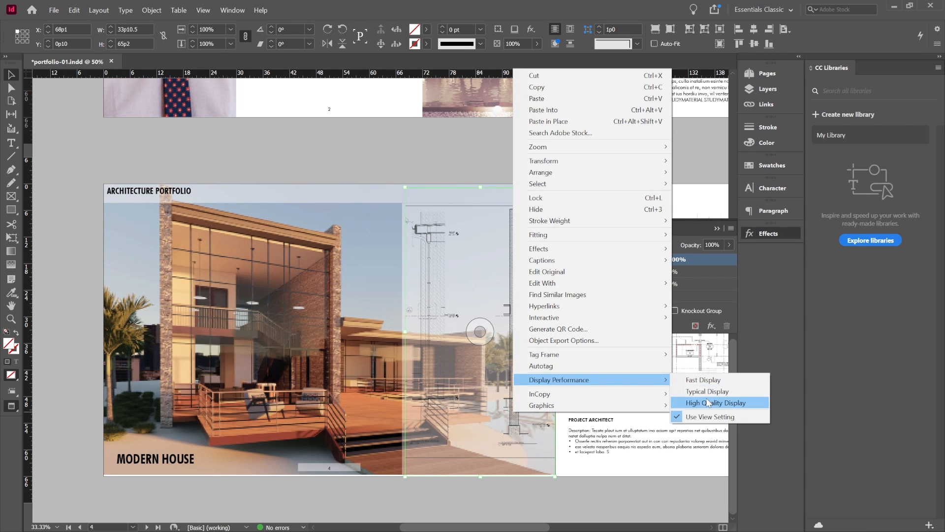
{"action": "left_click", "coordinate": [717, 402]}
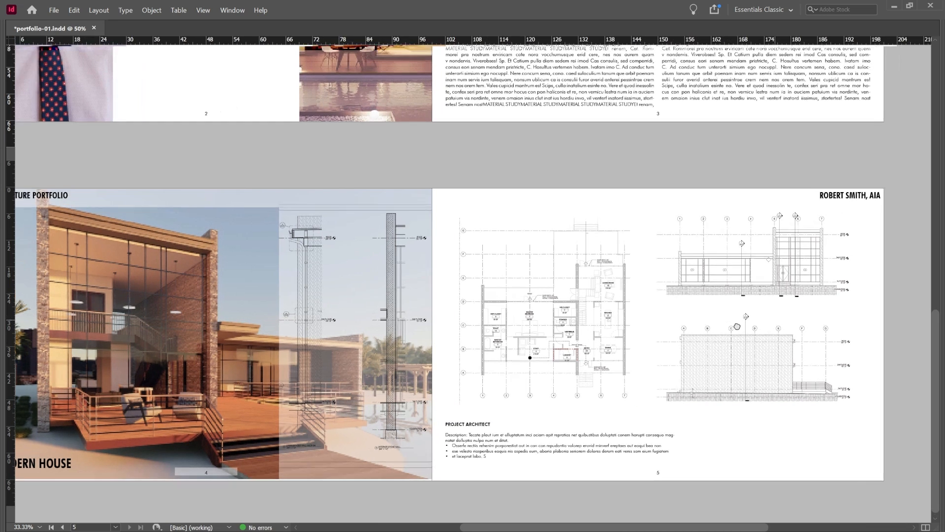
{"action": "scroll", "scroll_direction": "right", "scroll_amount": 3}
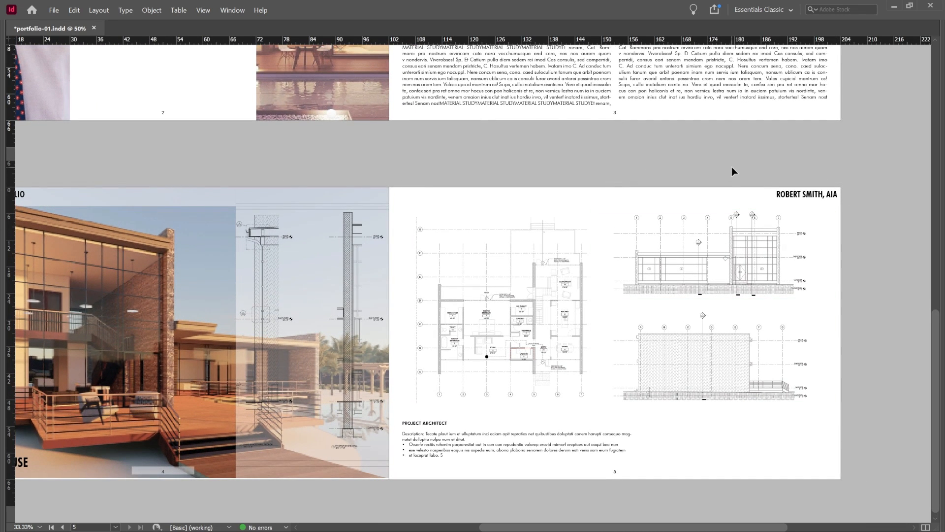
{"action": "mouse_move", "coordinate": [699, 464]}
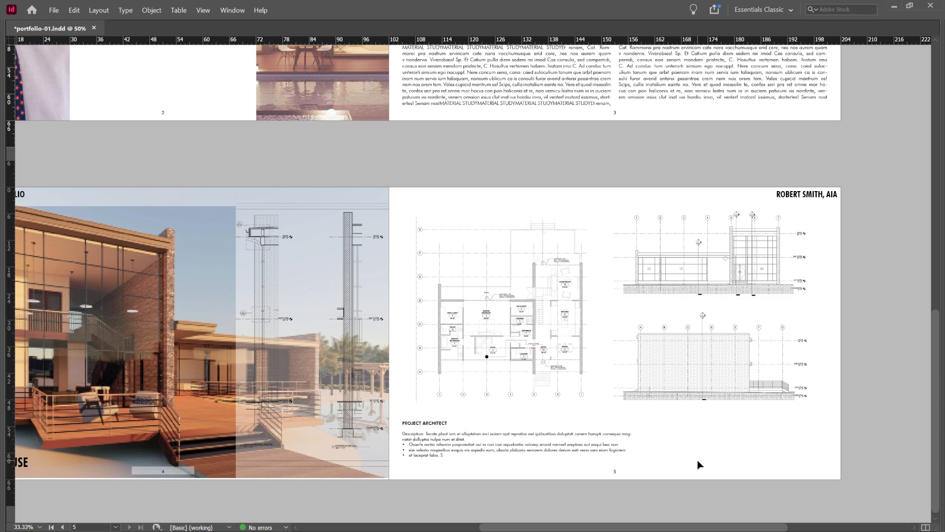
{"action": "left_click", "coordinate": [712, 354]}
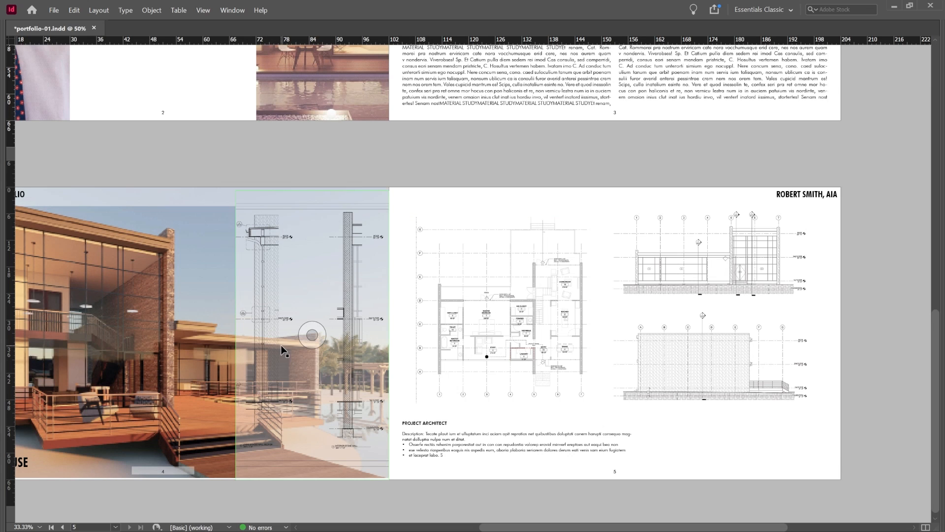
{"action": "mouse_move", "coordinate": [256, 289]}
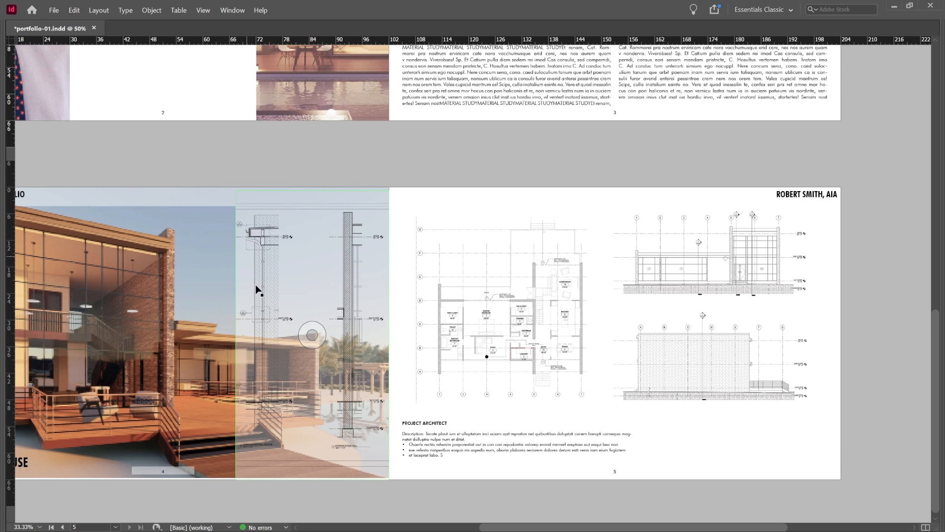
{"action": "scroll", "scroll_direction": "up", "scroll_amount": 3}
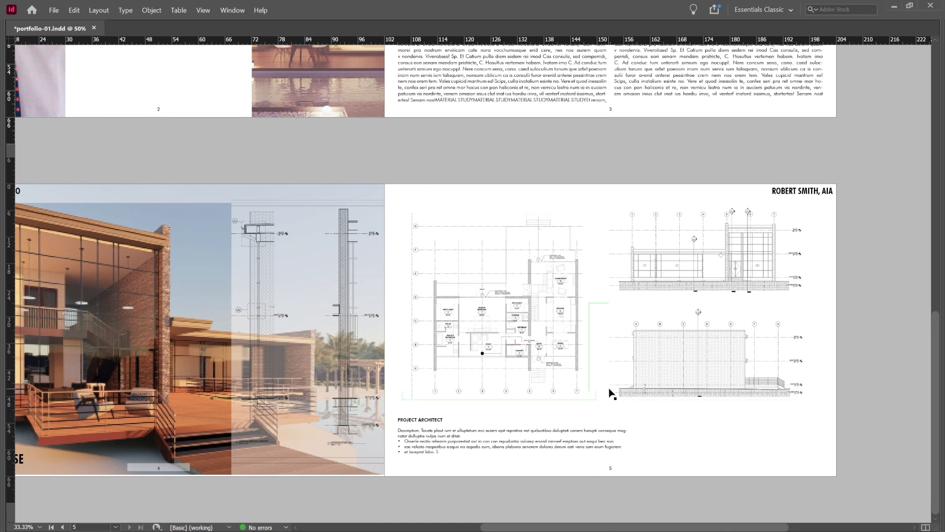
{"action": "mouse_move", "coordinate": [721, 433]}
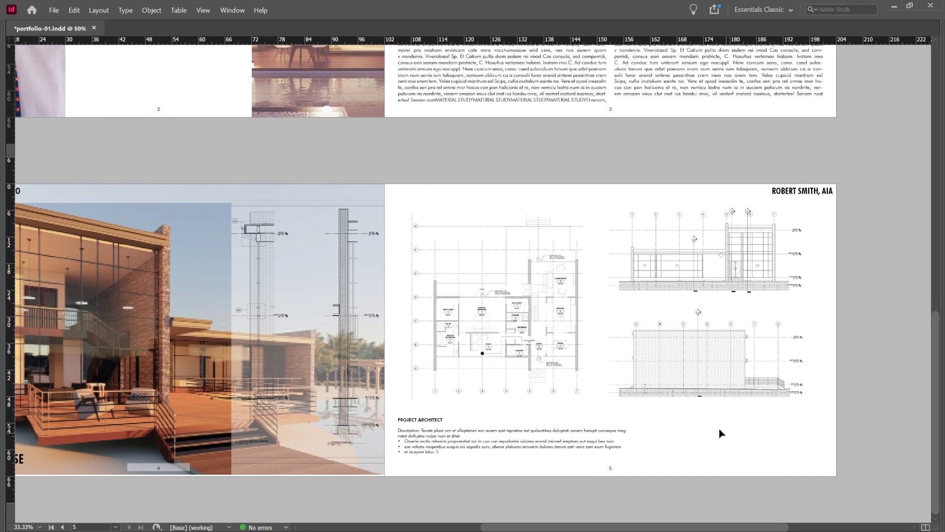
{"action": "mouse_move", "coordinate": [694, 434]}
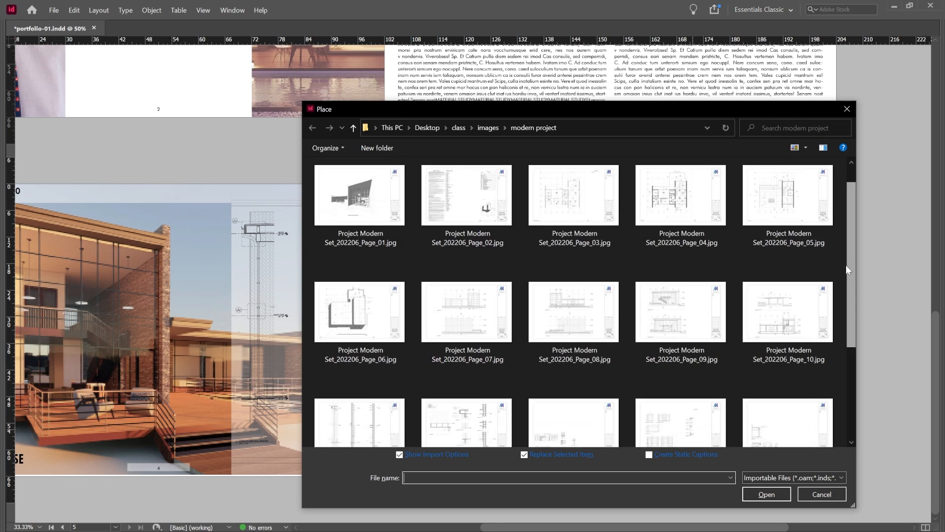
Step: Place the Page_12 details sheet on page 5 below the lower elevation
{"action": "scroll", "scroll_direction": "down", "scroll_amount": 3}
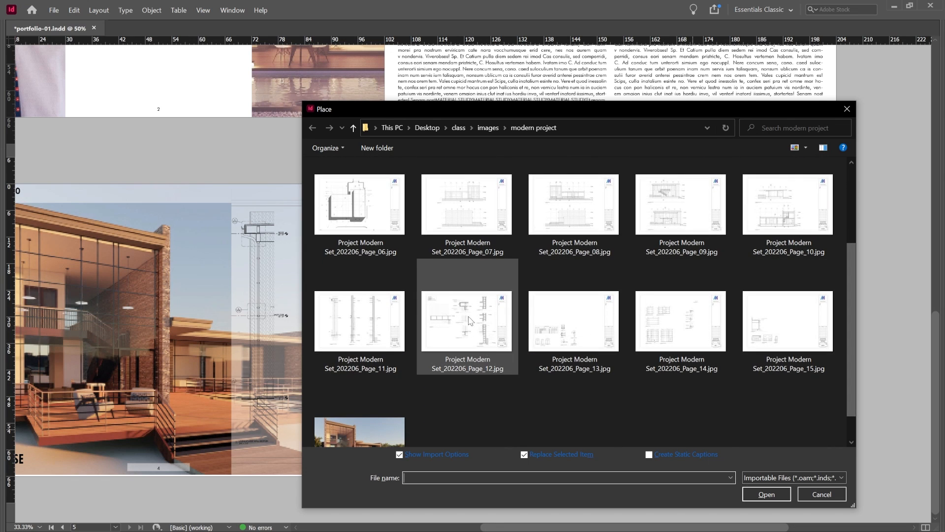
{"action": "left_click", "coordinate": [766, 494]}
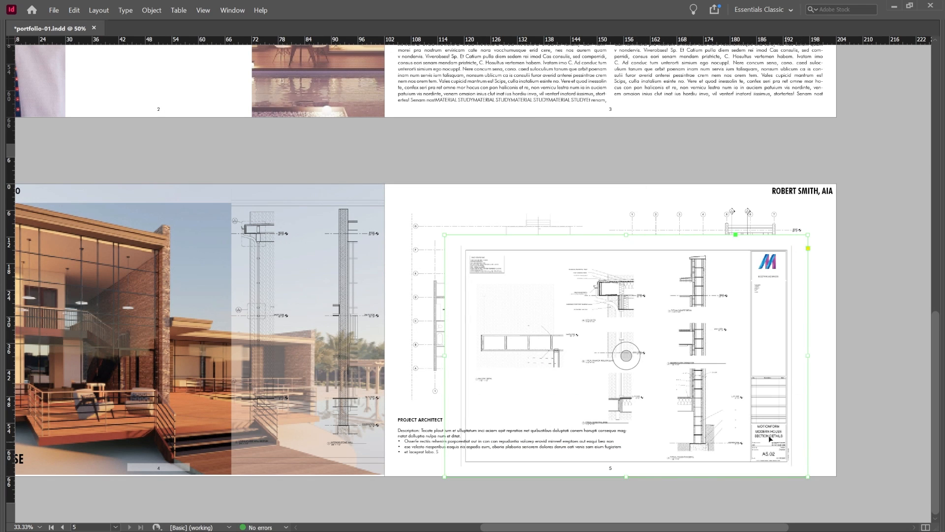
{"action": "scroll", "scroll_direction": "right", "scroll_amount": 3}
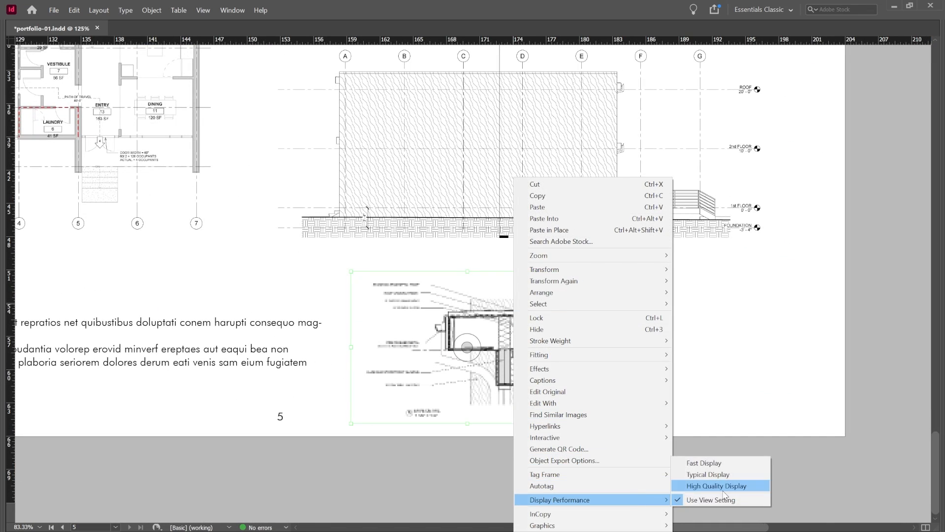
Step: Render the eave detail at High Quality Display and add the parapet detail beside it
{"action": "left_click", "coordinate": [717, 486]}
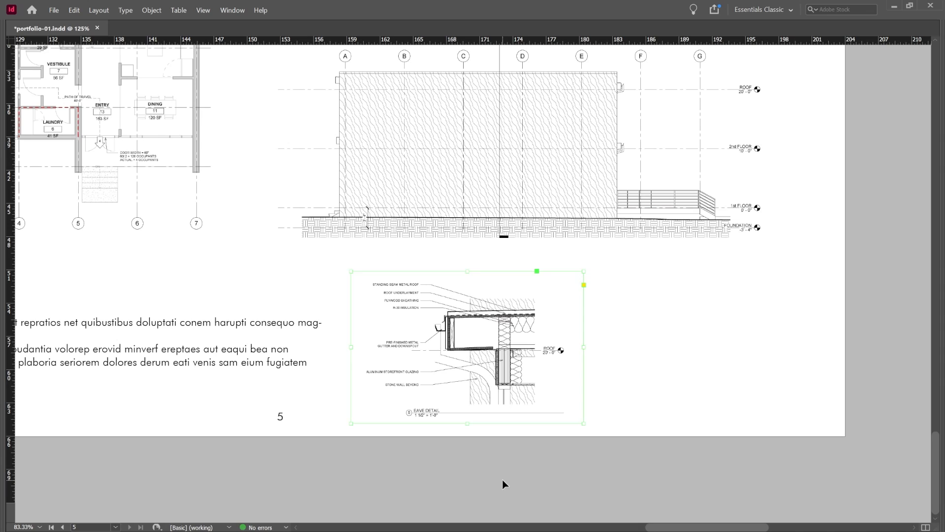
{"action": "mouse_move", "coordinate": [468, 422]}
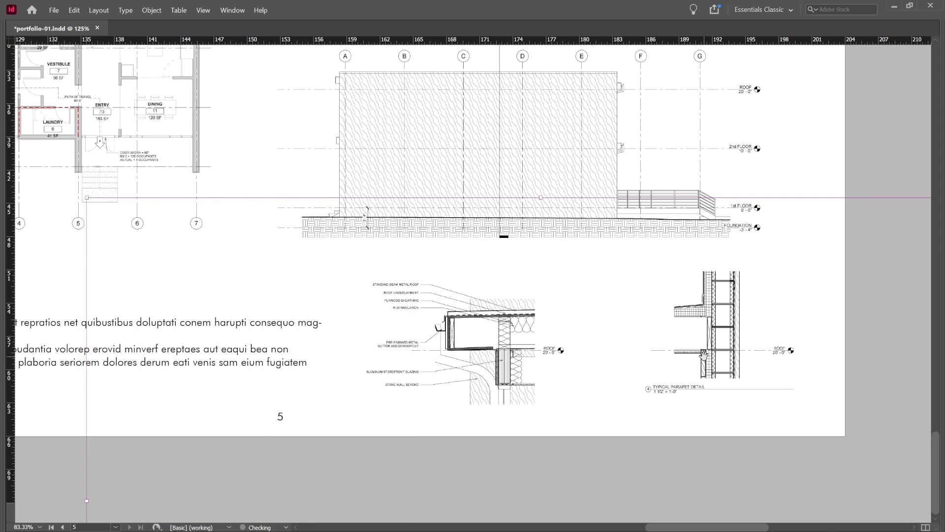
{"action": "left_click", "coordinate": [709, 341]}
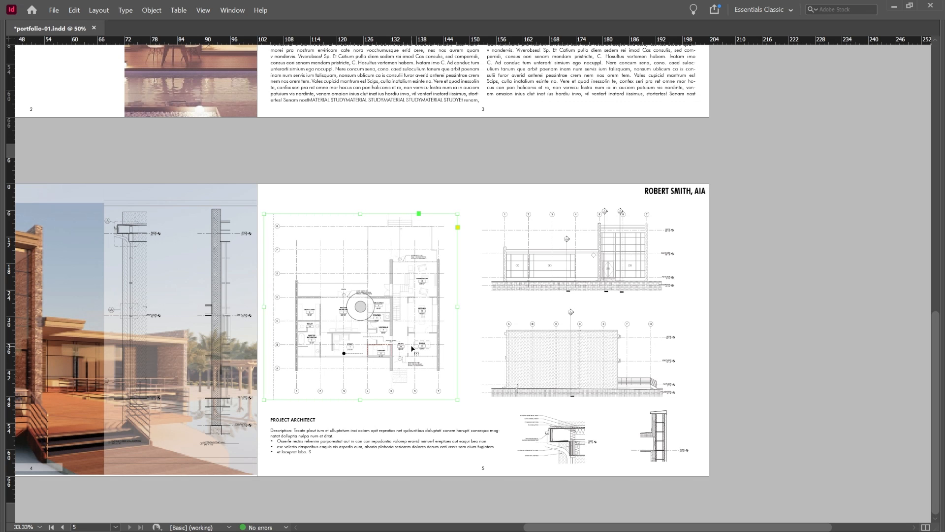
Step: Deselect the floor plan, pan across the spread, and select the MODERN HOUSE photo
{"action": "left_click", "coordinate": [581, 351]}
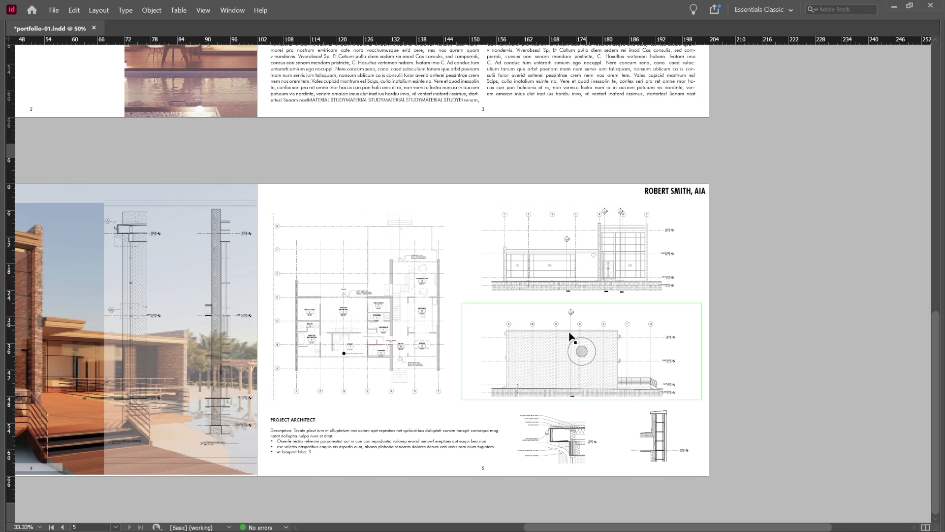
{"action": "scroll", "scroll_direction": "left", "scroll_amount": 3}
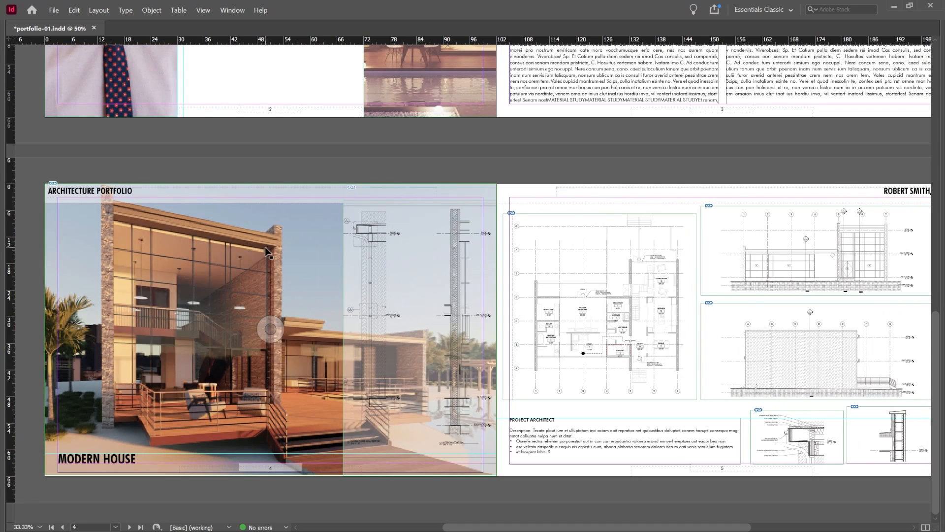
{"action": "left_click", "coordinate": [269, 253]}
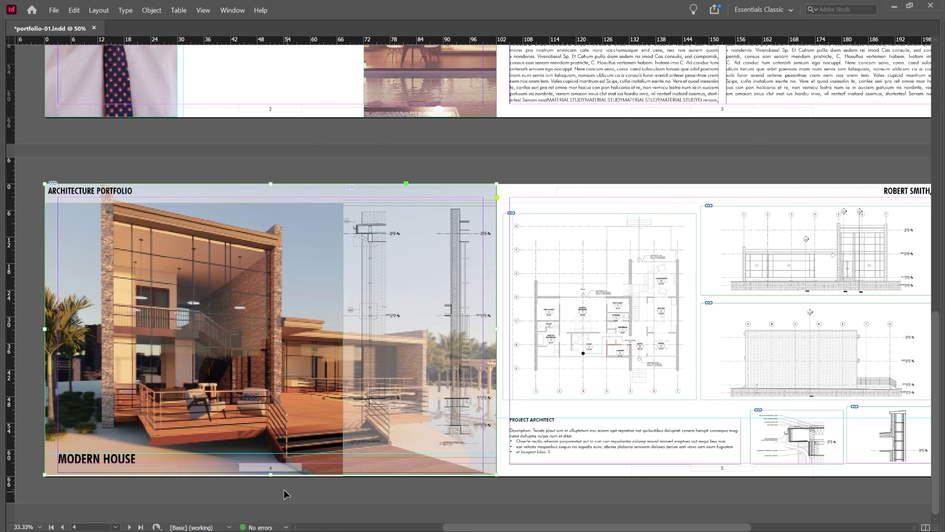